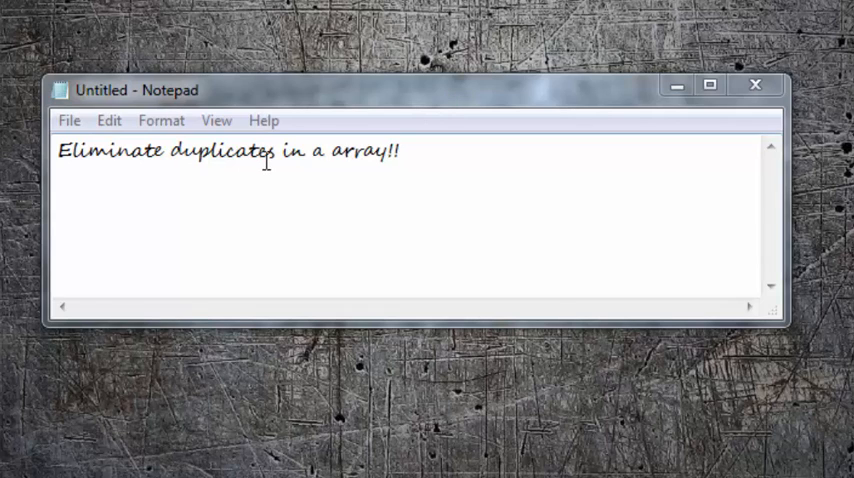
pyautogui.moveTo(665, 58)
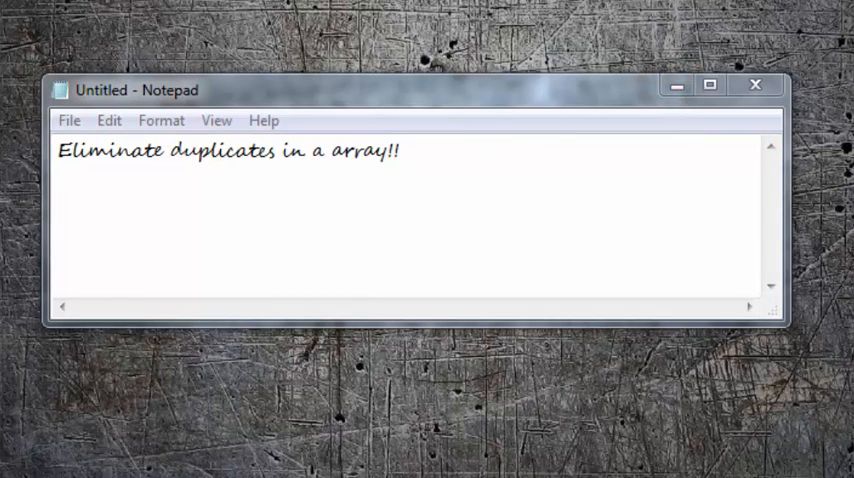
pyautogui.moveTo(678, 110)
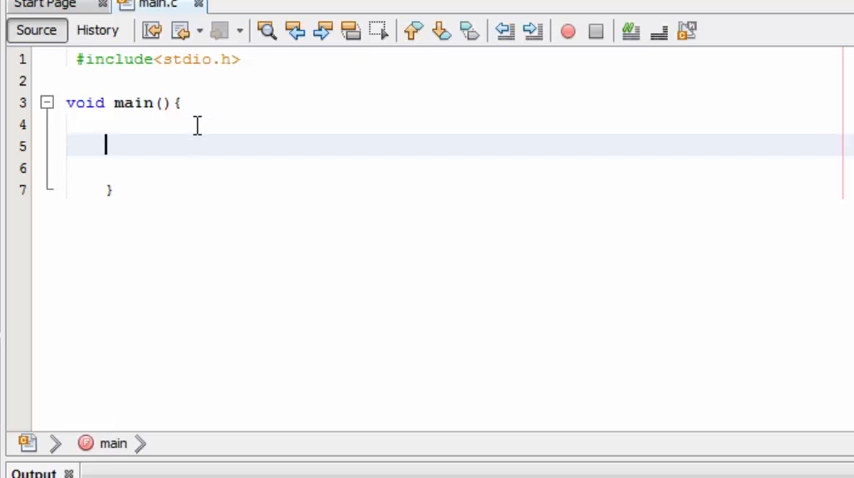
# - Declare int dell, inner, outer, temp and a ten-element array apple inside main
pyautogui.write('int')
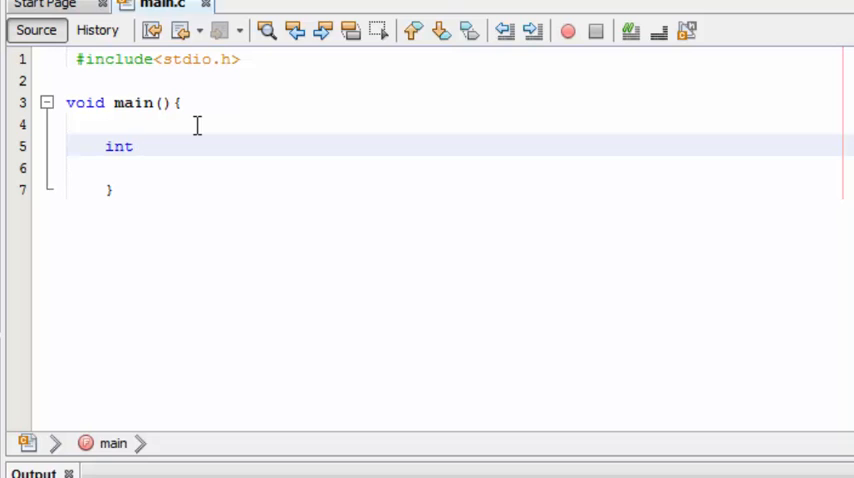
pyautogui.write('dell')
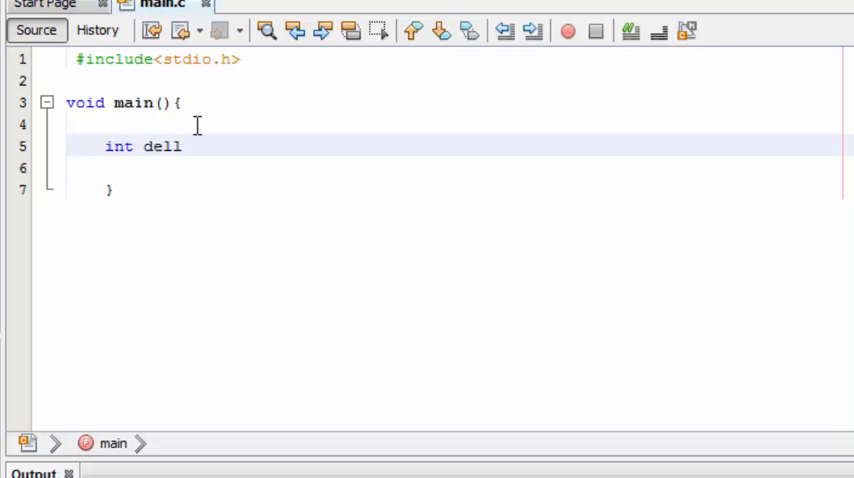
pyautogui.write(',in')
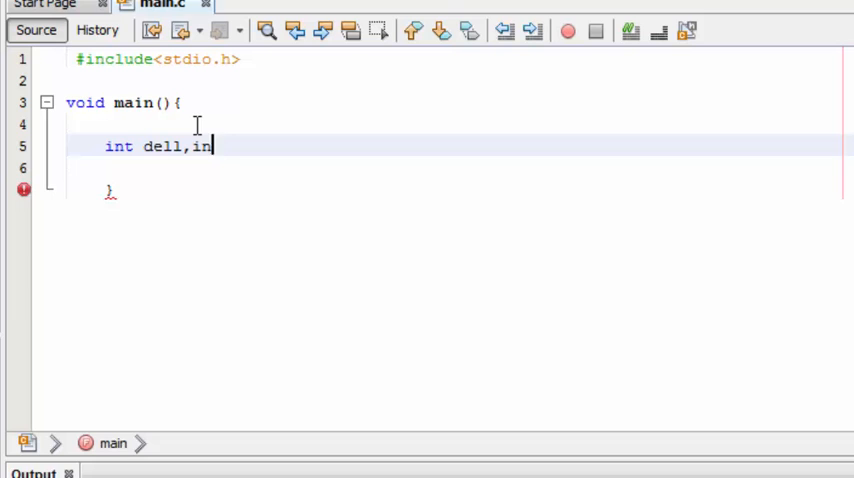
pyautogui.write('ner,o')
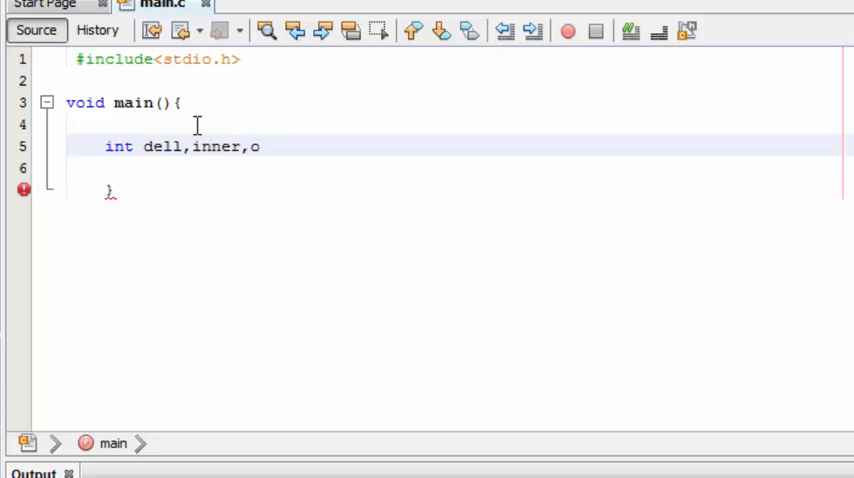
pyautogui.write('uter,t')
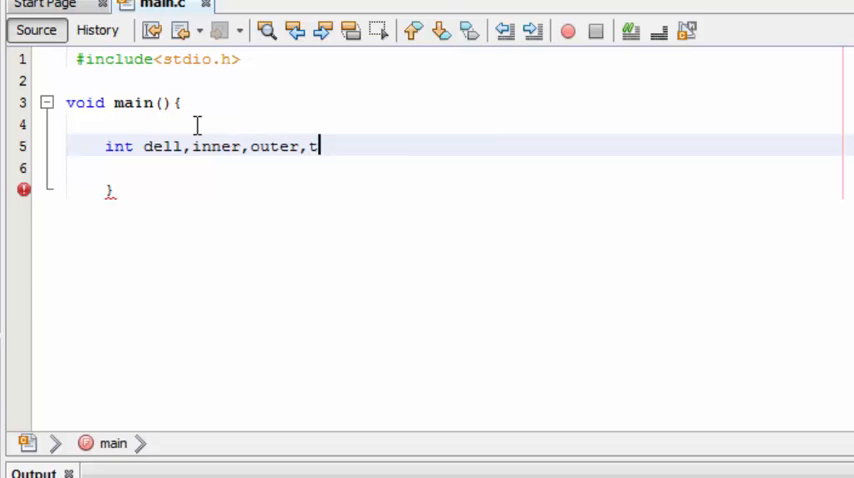
pyautogui.write('emp,')
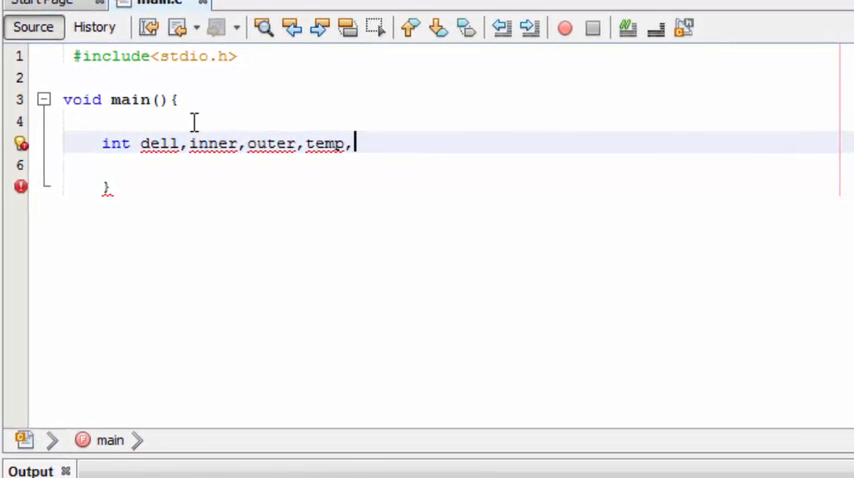
pyautogui.write('s')
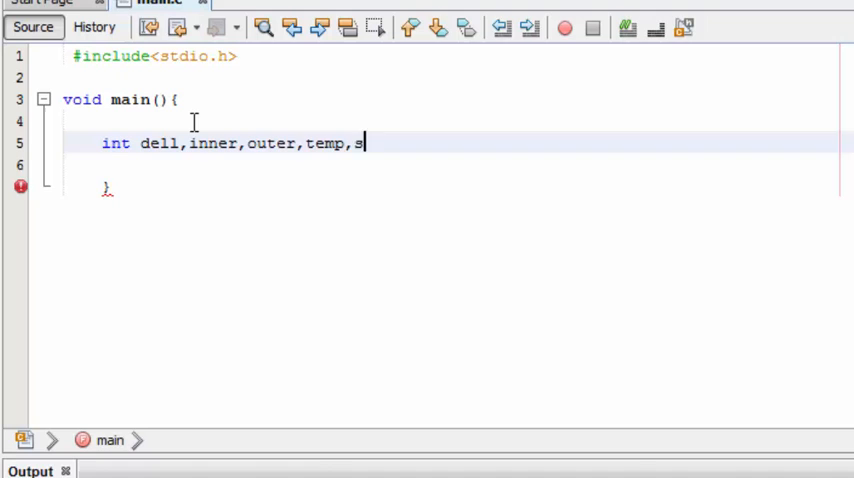
pyautogui.write('pple')
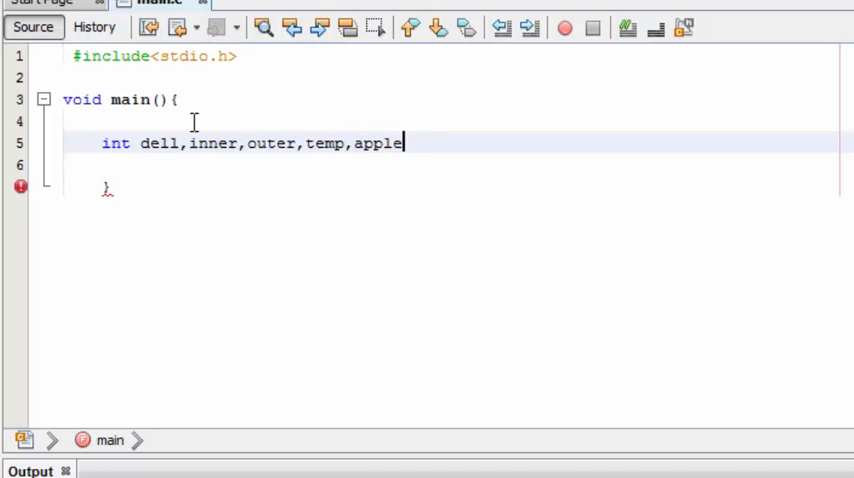
pyautogui.write('[10]')
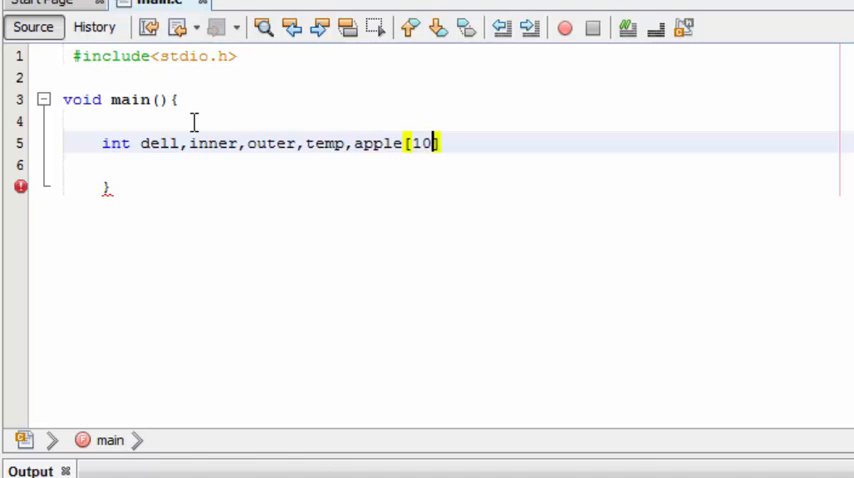
pyautogui.write('];')
pyautogui.write('printf("')
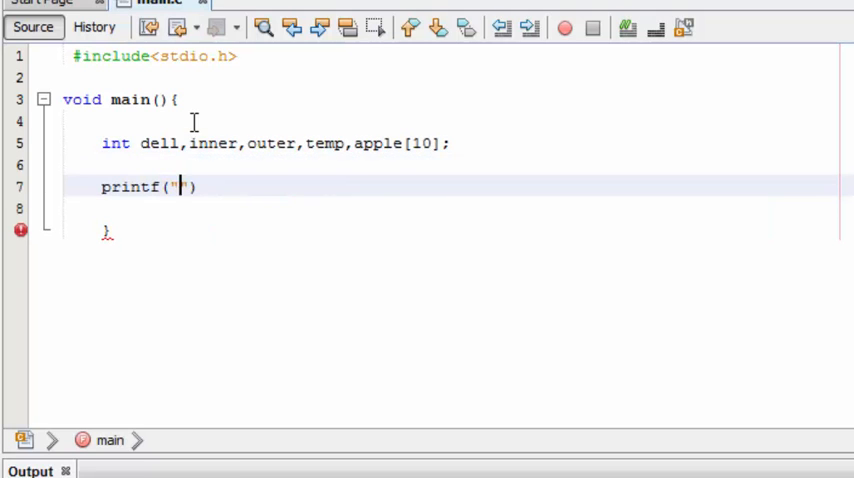
# - Print the 'Enter the Size' prompt and read the size into dell with scanf("%d",&dell)
pyautogui.write('\\n\\n')
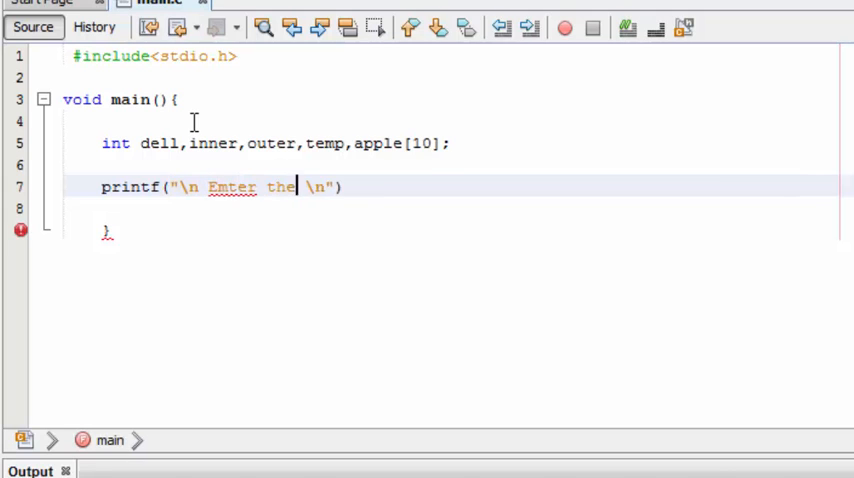
pyautogui.write('Size')
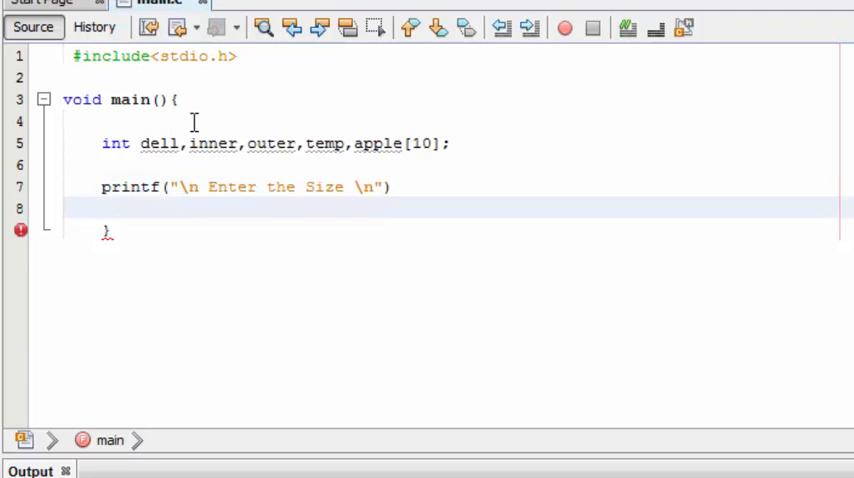
pyautogui.write('sca')
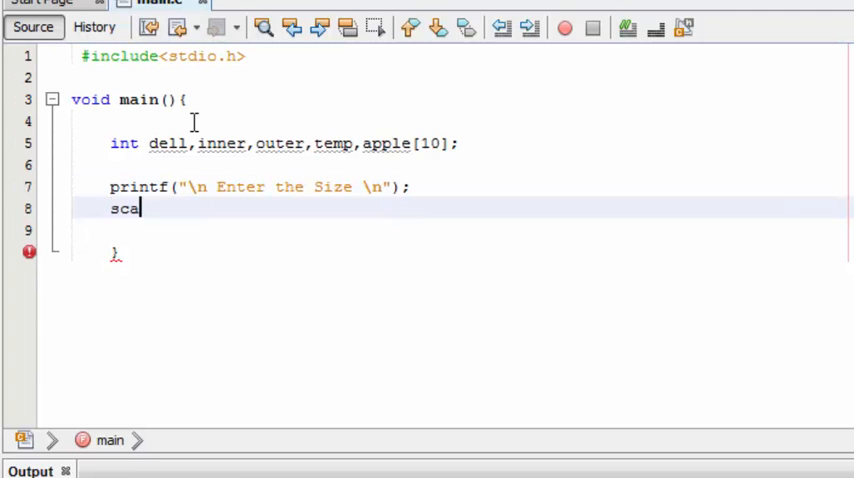
pyautogui.write('nf()')
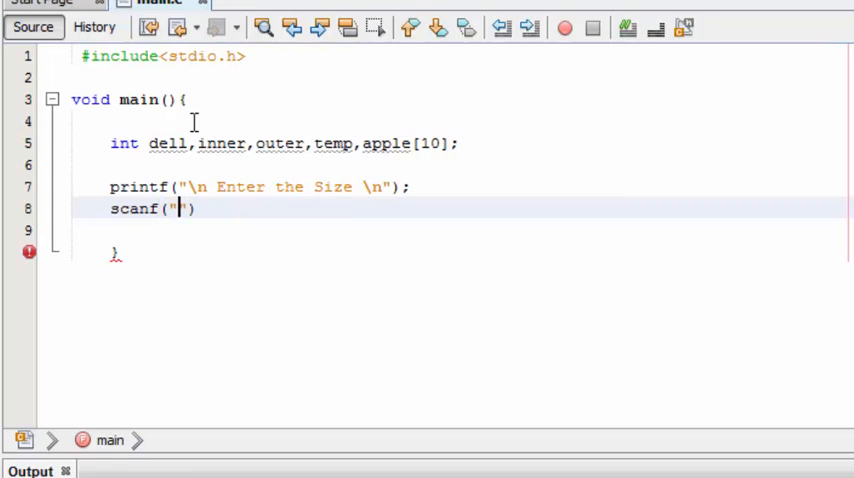
pyautogui.write('%d')
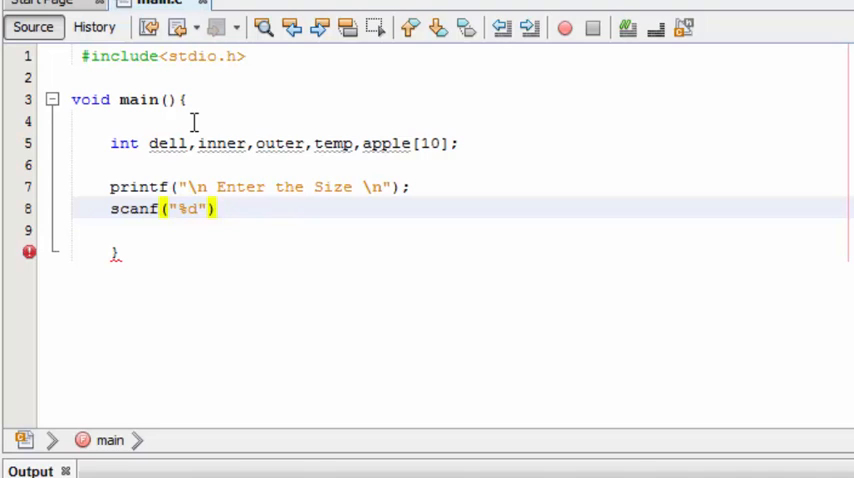
pyautogui.write(',&de')
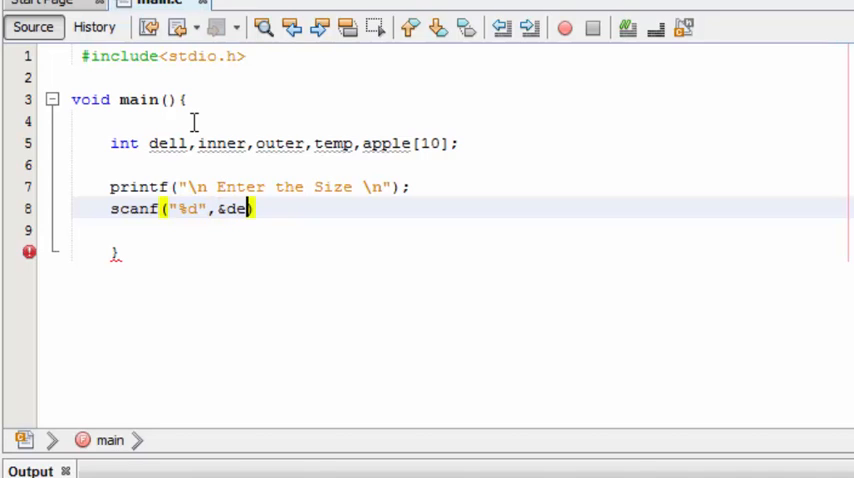
pyautogui.write('ll);')
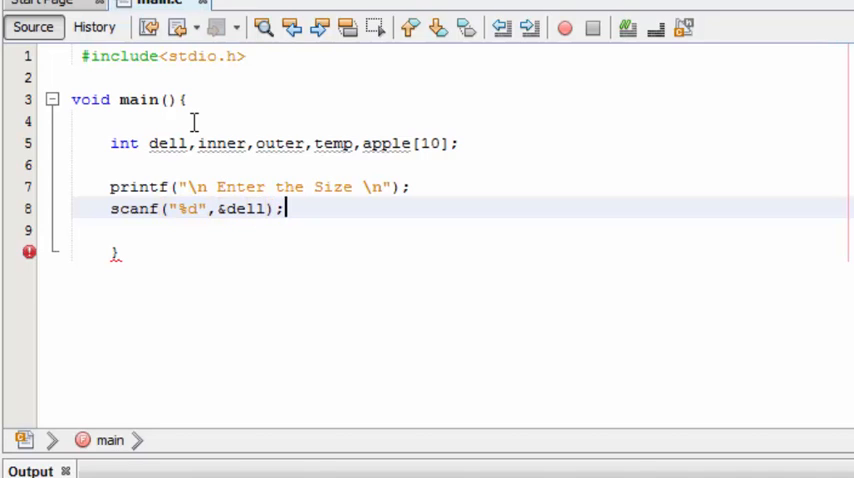
# - Add printf("\n Enter the %d numbers \n",dell) to prompt for the numbers
pyautogui.write('pr')
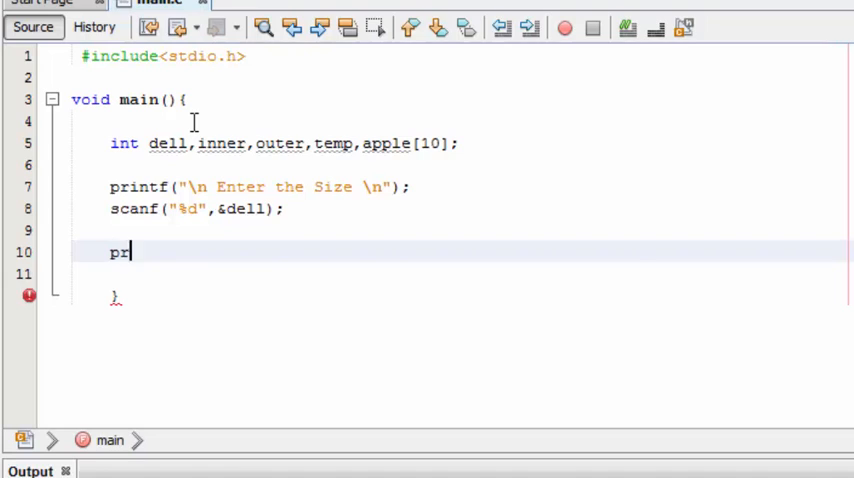
pyautogui.write('intf("\\n E \\n")')
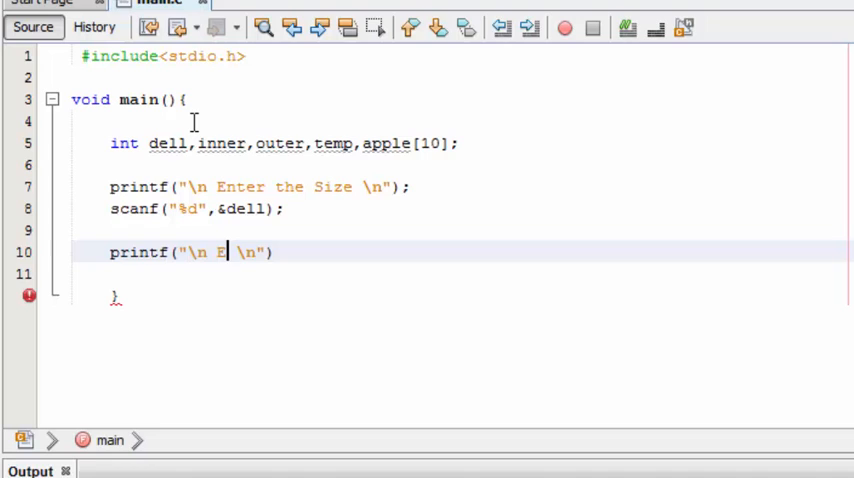
pyautogui.write('nter t')
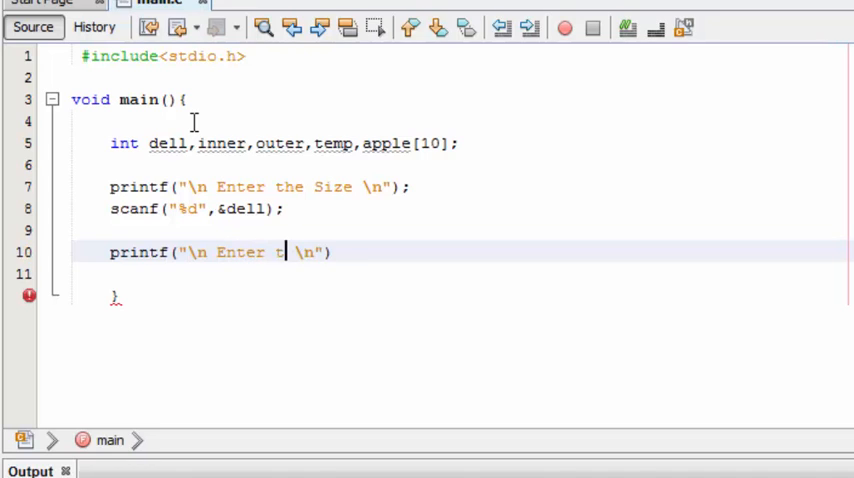
pyautogui.write('he %')
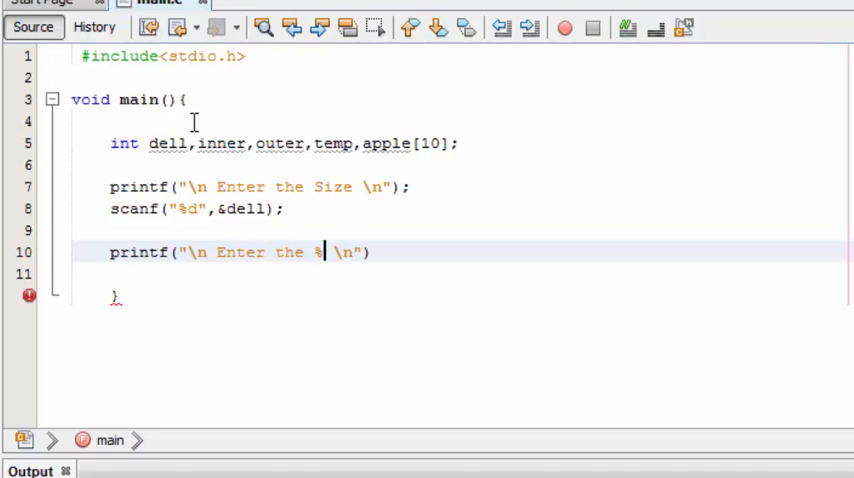
pyautogui.write('d')
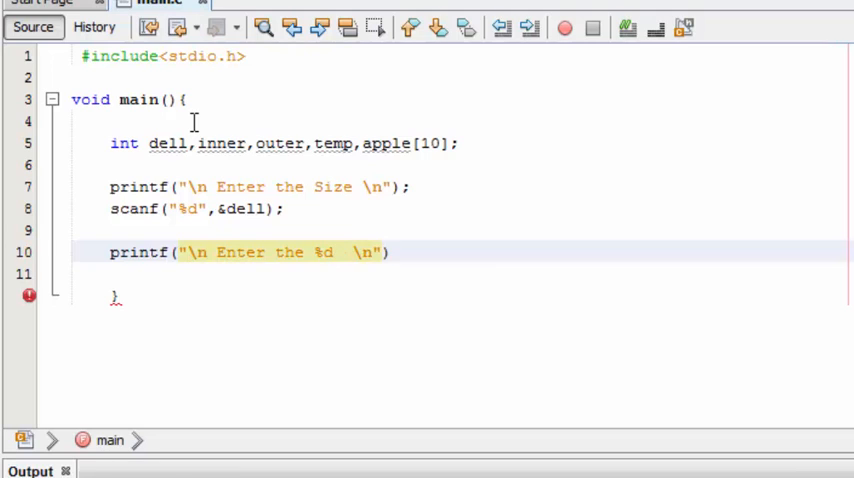
pyautogui.write('numbers')
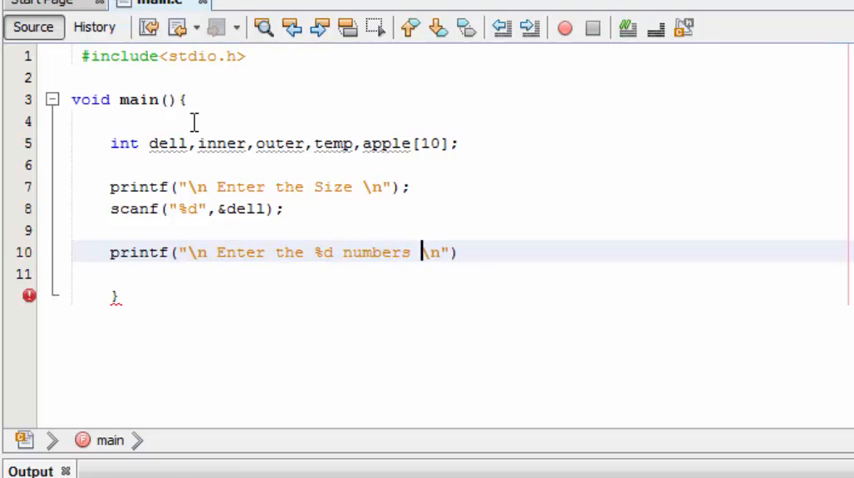
pyautogui.write('"')
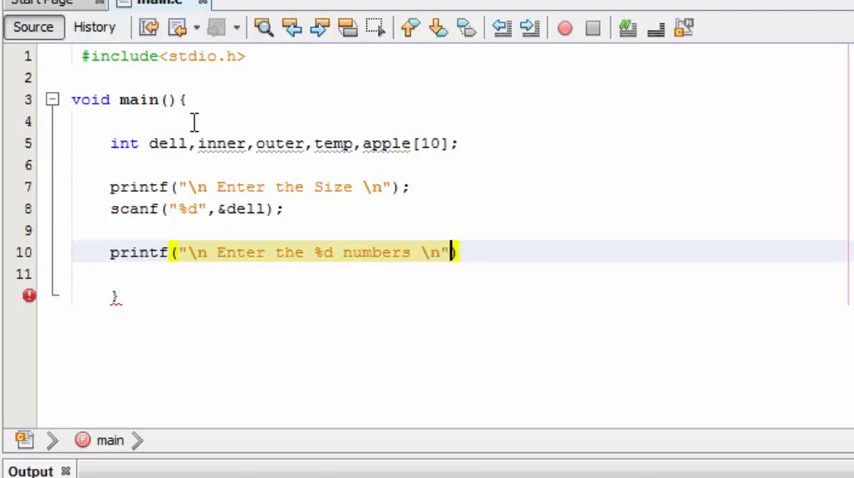
pyautogui.write(',dell')
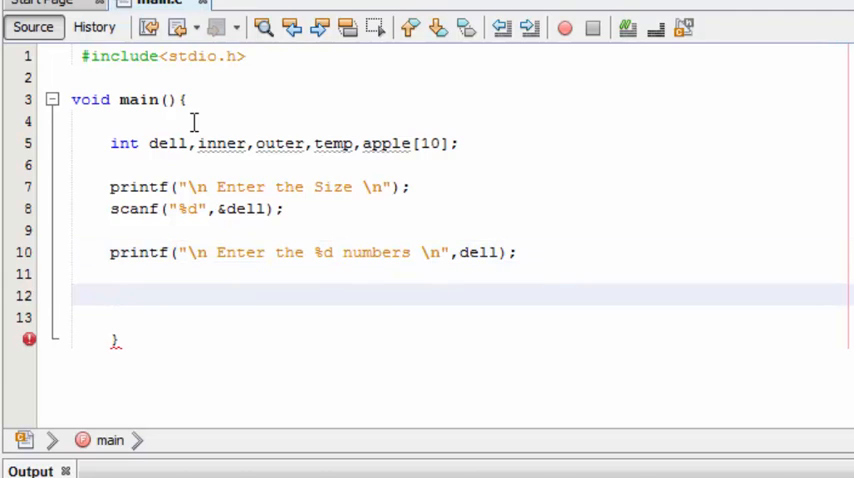
# - Write a for loop header counting temp from 0 up to dell
pyautogui.write('for()')
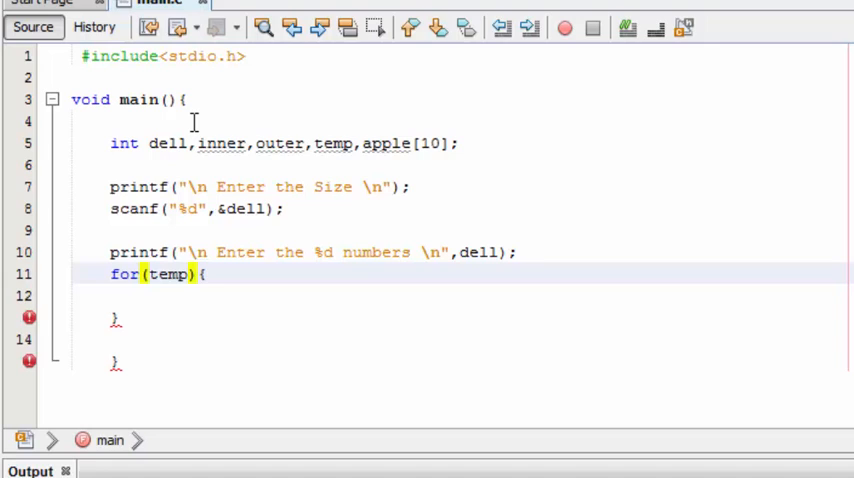
pyautogui.write('=0;temp<')
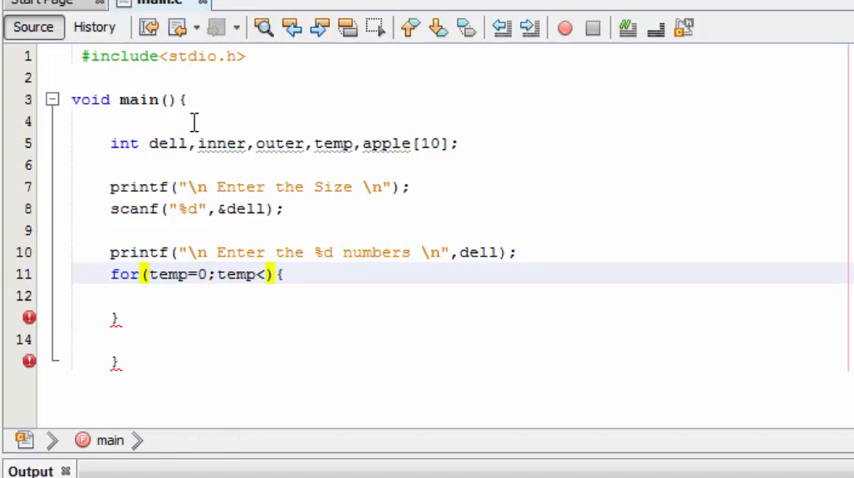
pyautogui.write('dell')
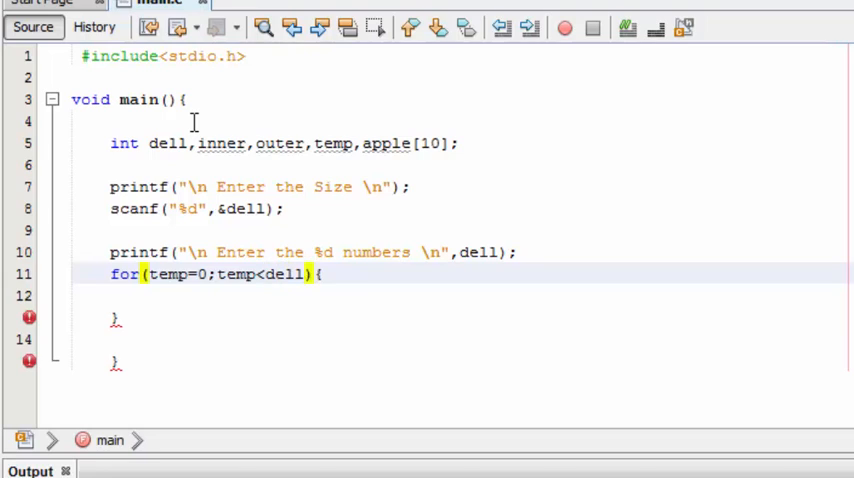
pyautogui.write(';temp++')
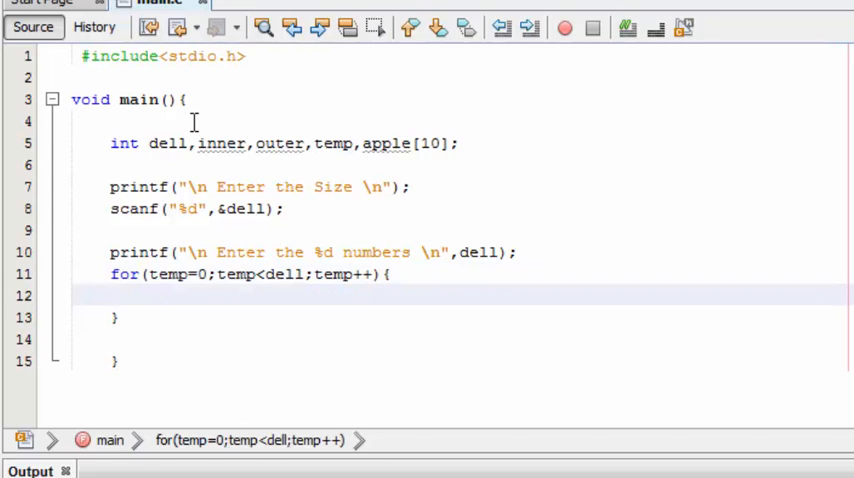
# - Inside the loop, read each number with scanf("%d",apple[temp]);
pyautogui.write('scanf')
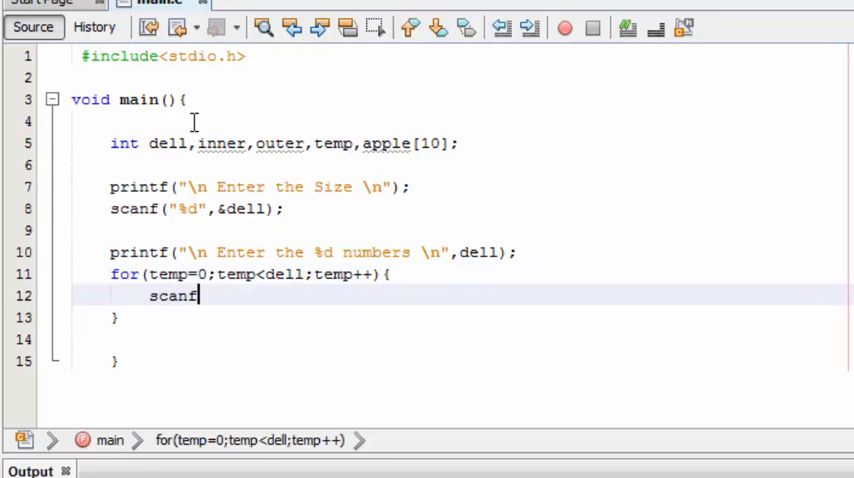
pyautogui.write('();')
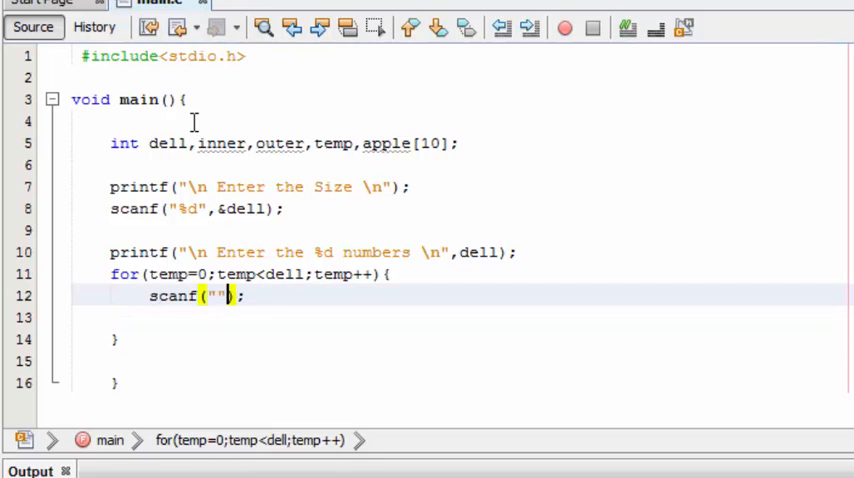
pyautogui.write('%')
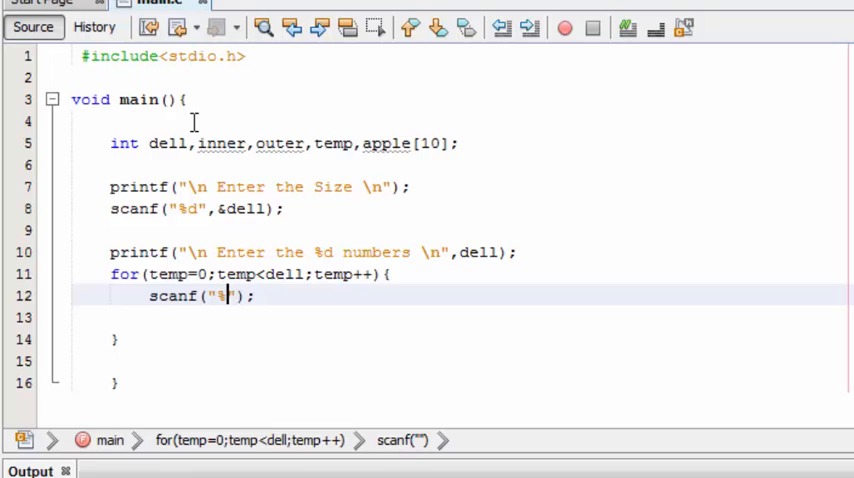
pyautogui.write('d",')
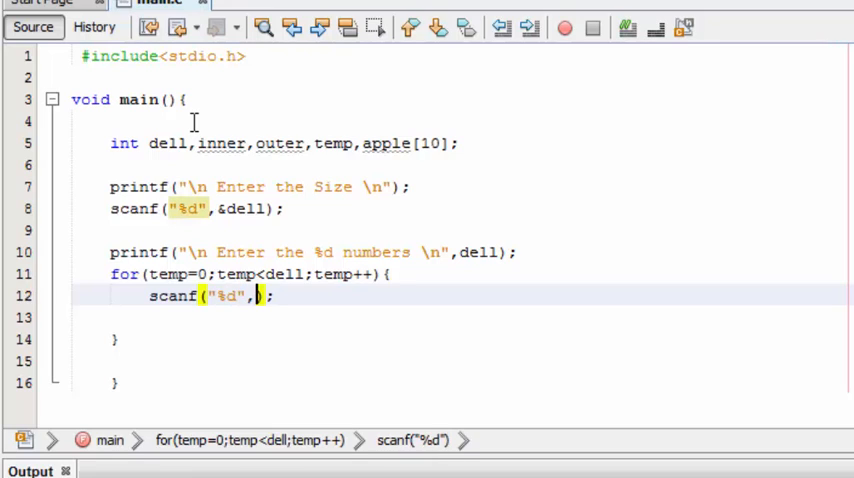
pyautogui.write('appl')
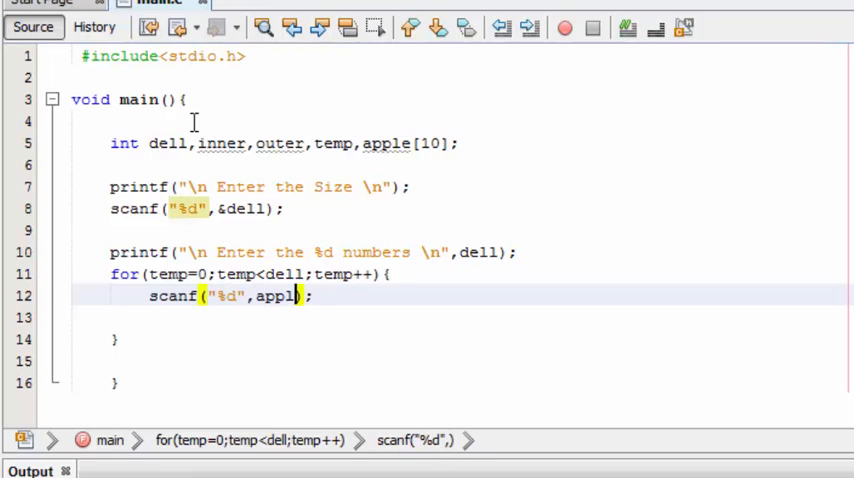
pyautogui.write('e[t')
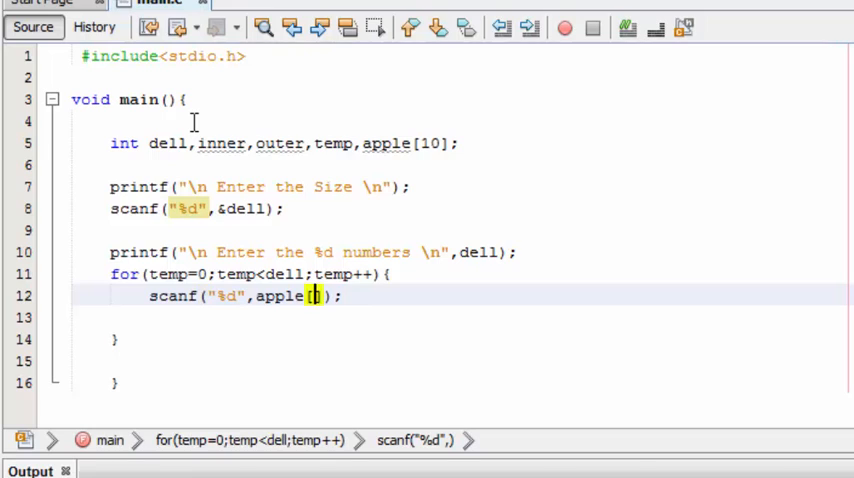
pyautogui.write('temp')
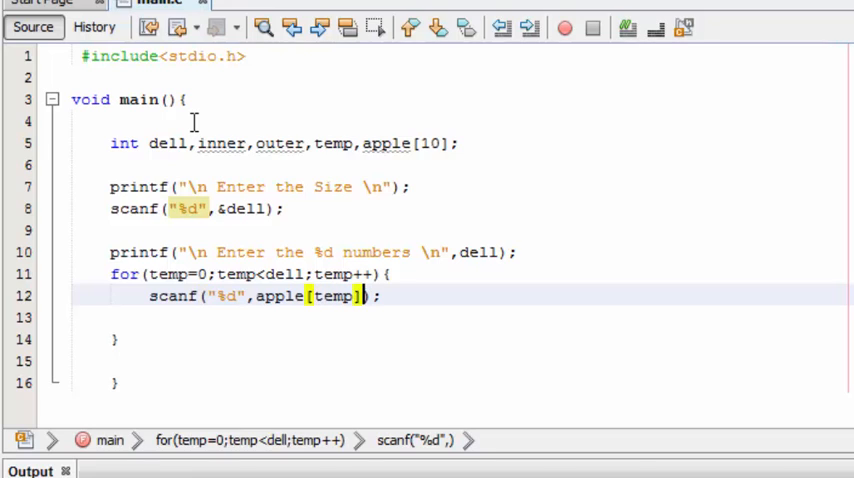
pyautogui.press('Return')
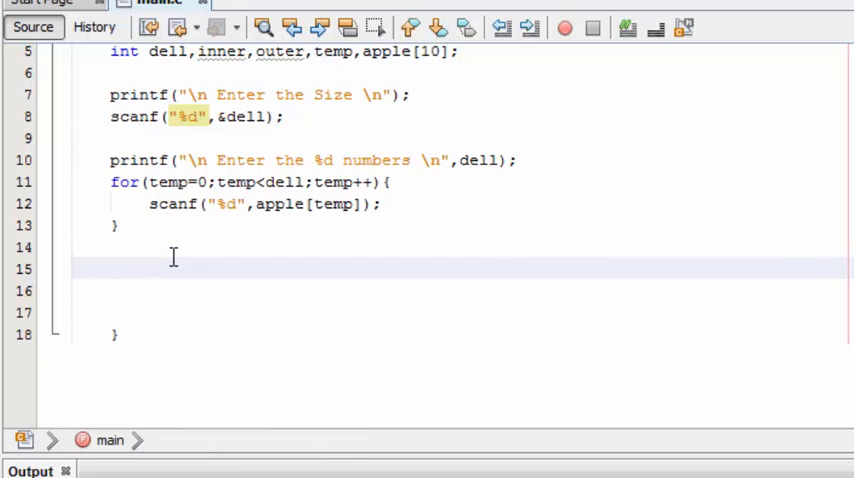
# - Add a for loop running outer from 0 while outer<dell, incrementing outer
pyautogui.write('for(')
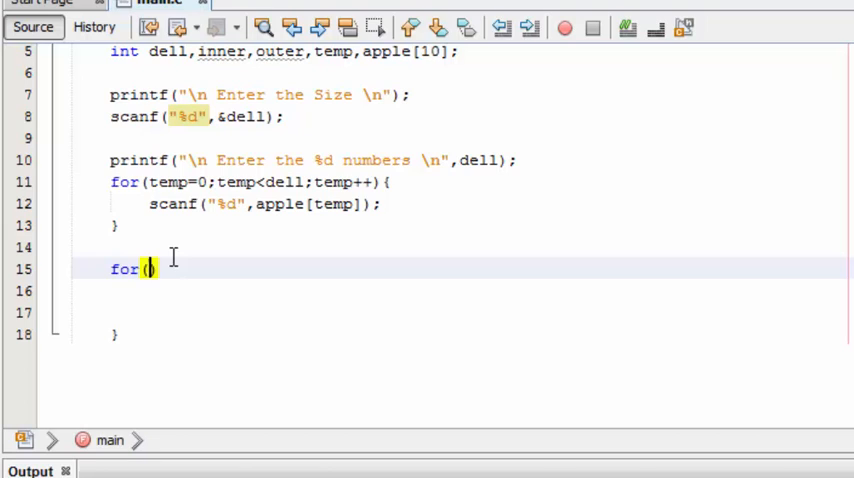
pyautogui.write('){')
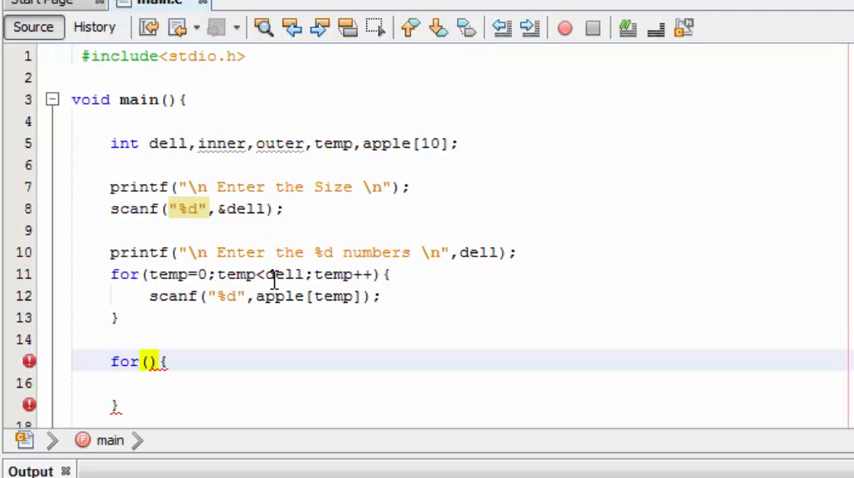
pyautogui.write('ou')
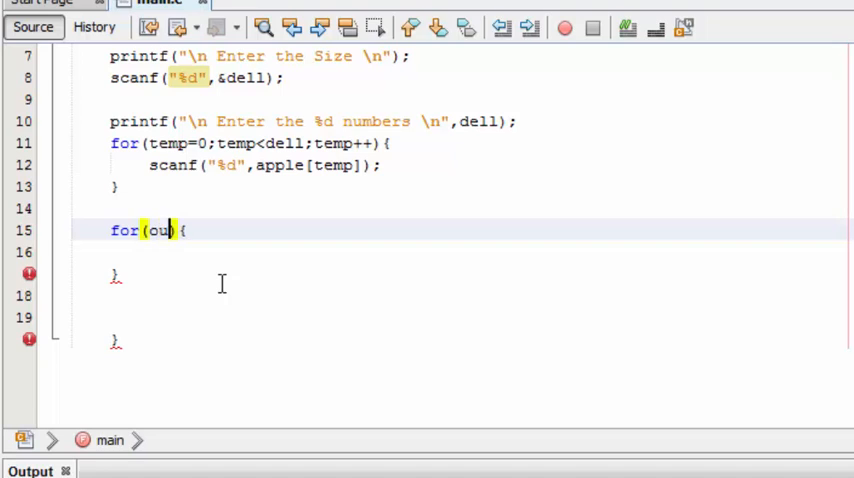
pyautogui.write('ter=0')
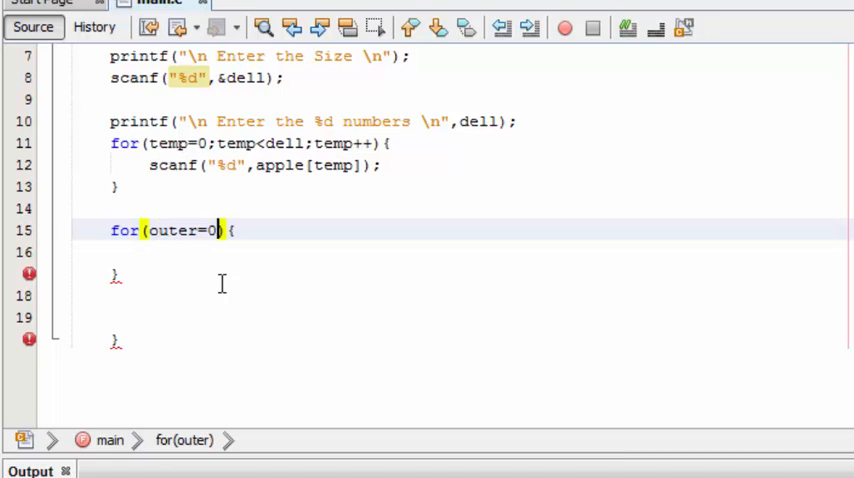
pyautogui.write(';oute')
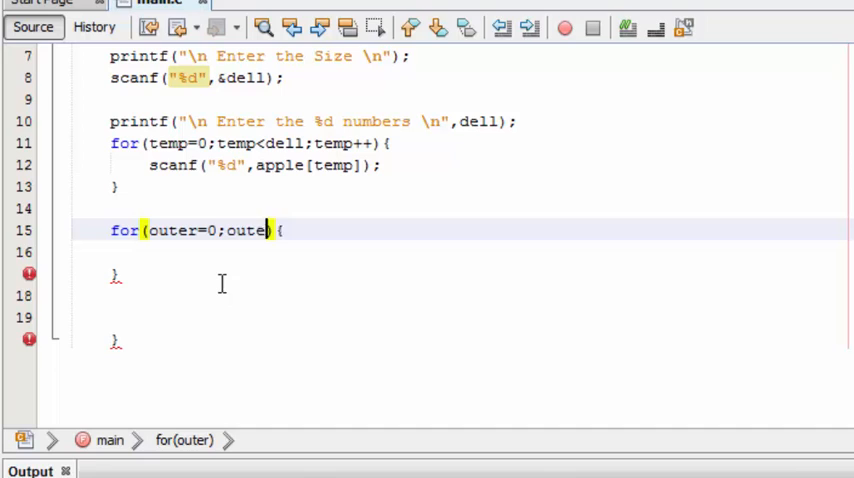
pyautogui.write('r')
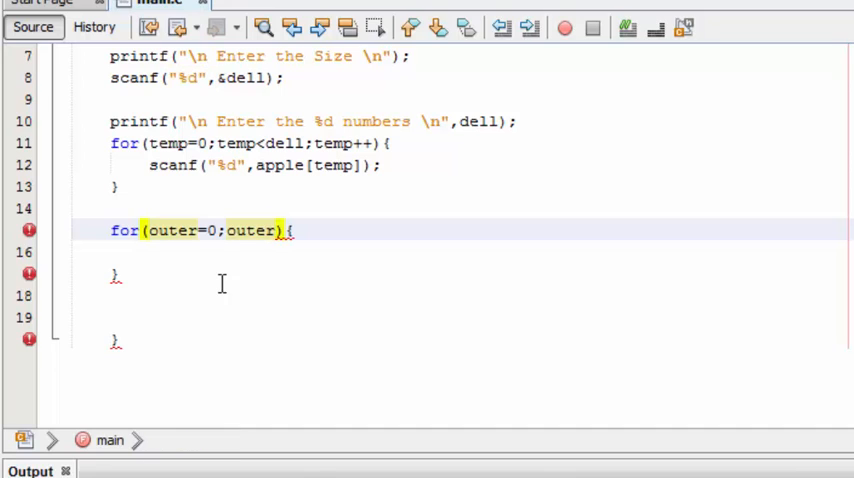
pyautogui.write('<d')
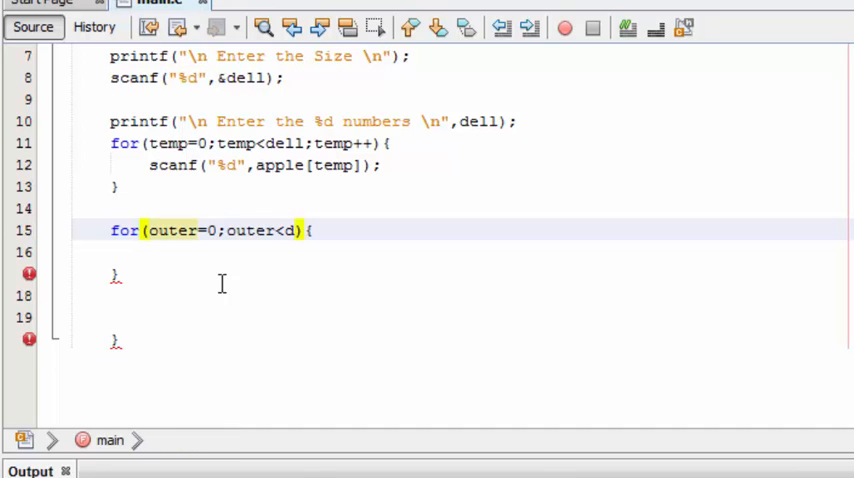
pyautogui.write('ell')
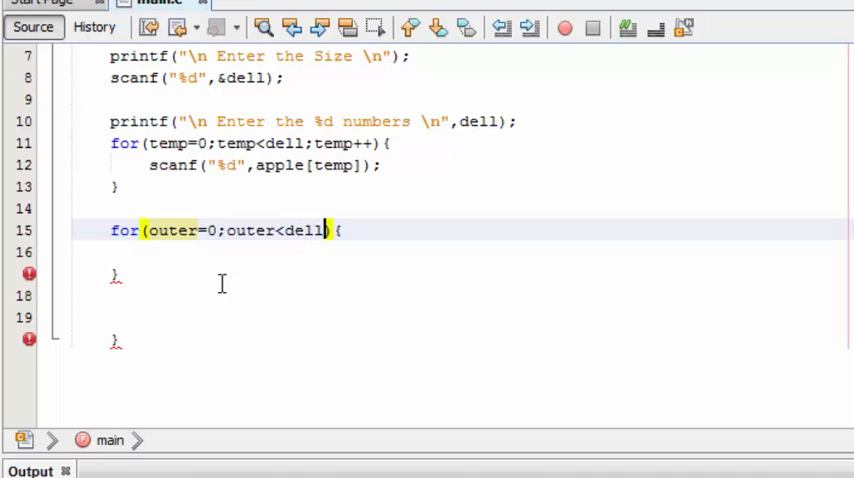
pyautogui.write(';outer++')
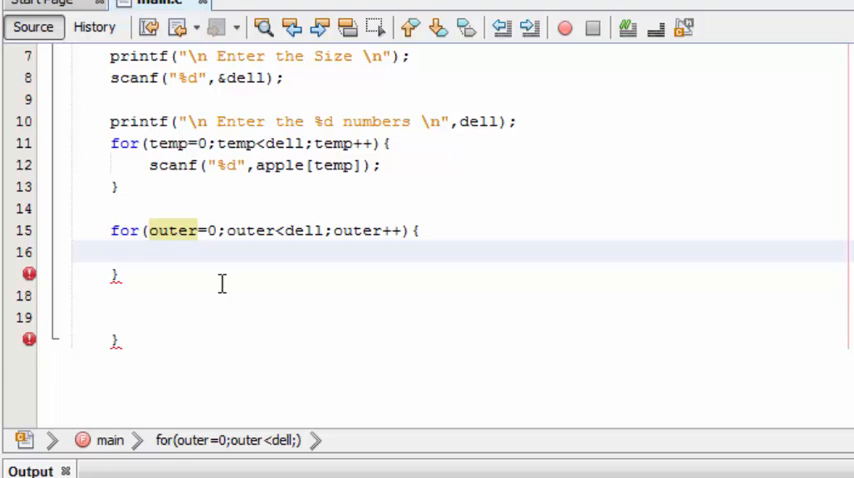
# - Start an empty nested for loop with braces inside the outer loop
pyautogui.write('for()')
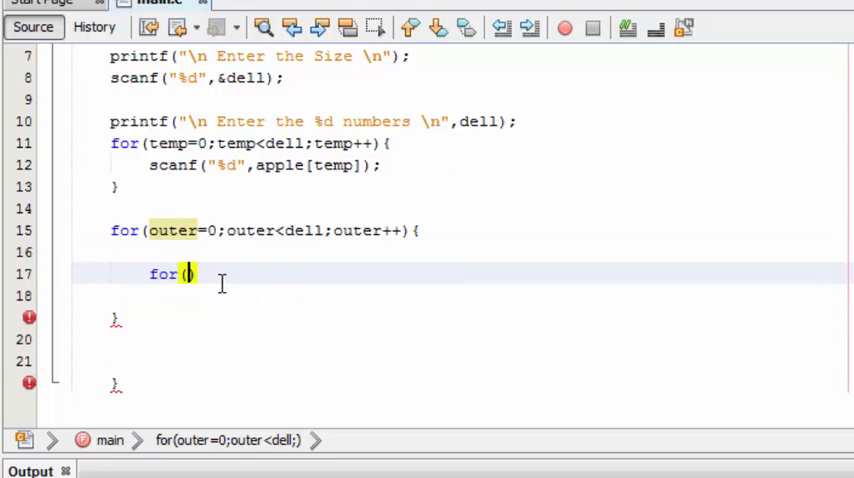
pyautogui.write(')')
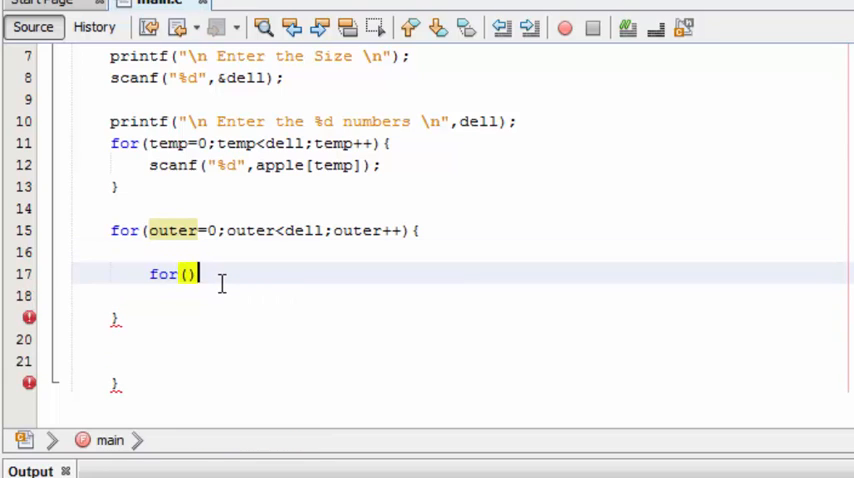
pyautogui.write('{')
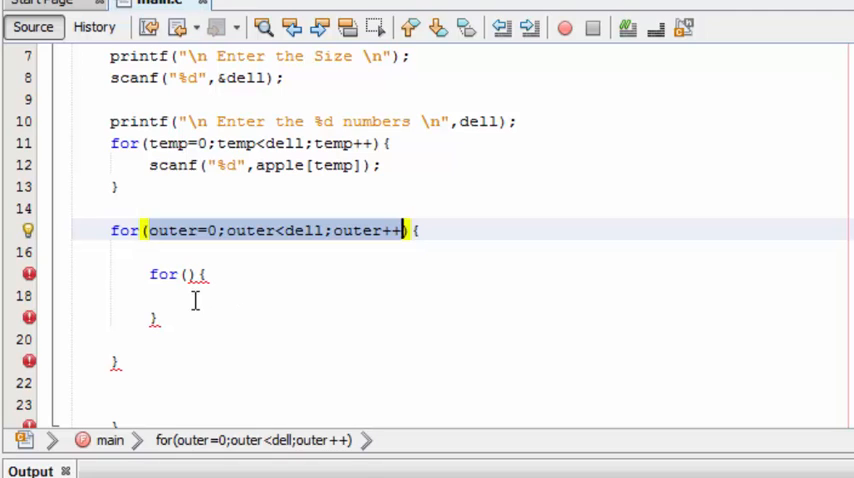
# - Paste the outer header into the nested for and rename it to inner=0;inner<dell;inner++
pyautogui.write('outer=0;outer<dell;outer++')
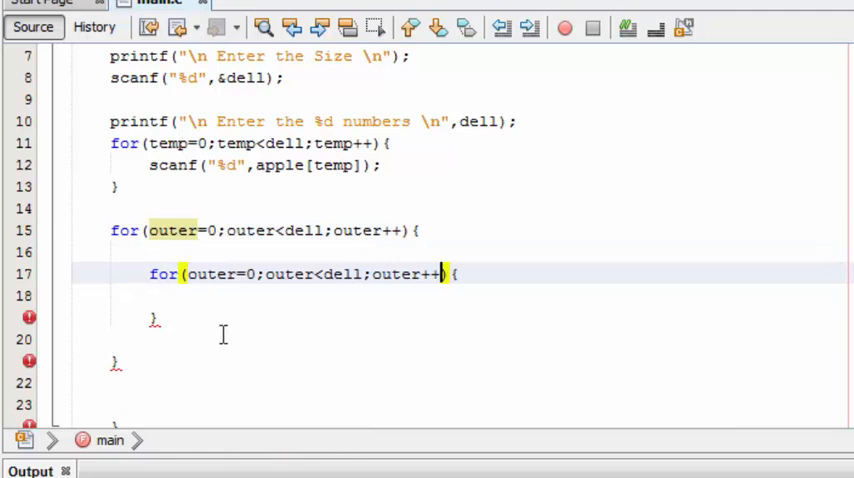
pyautogui.write('inn')
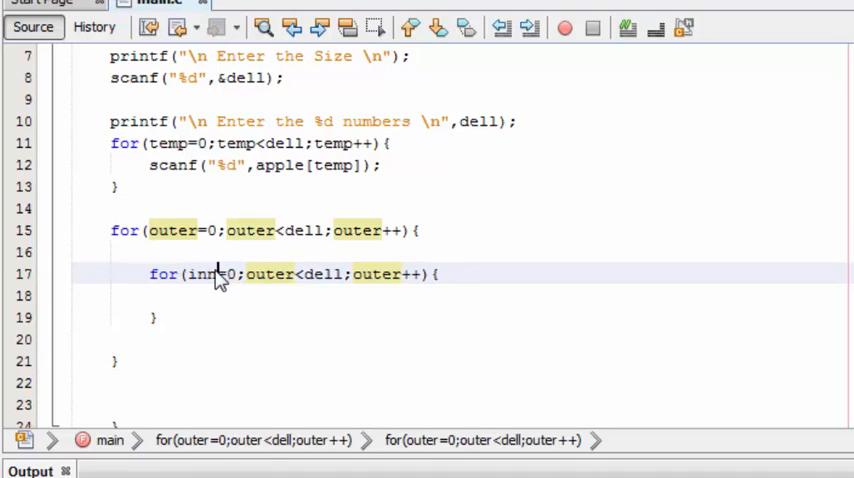
pyautogui.write('er')
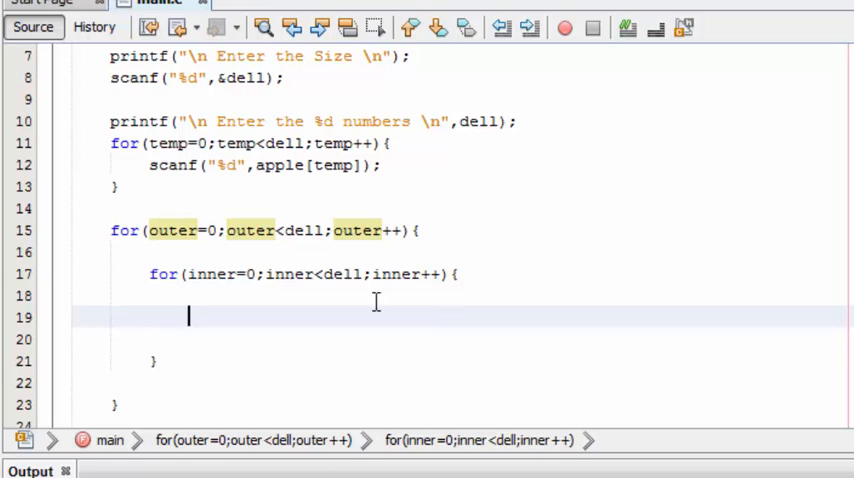
pyautogui.moveTo(291, 230)
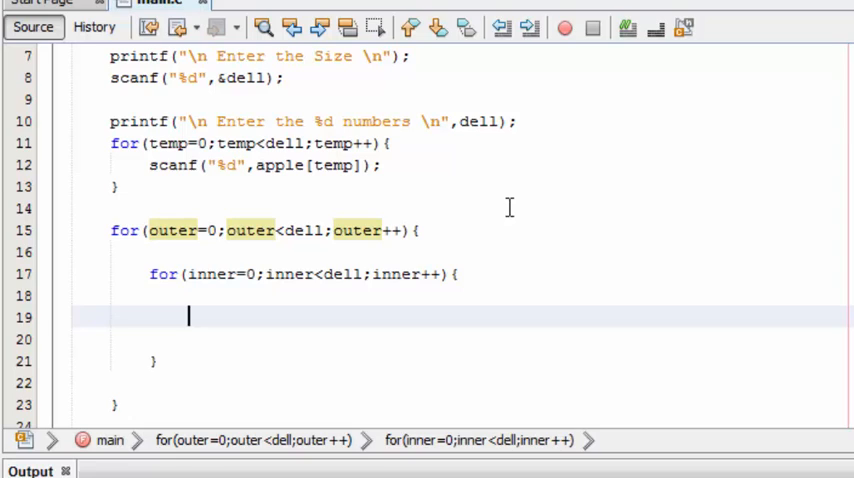
# - Start a printf with a "%d" format string inside the inner loop
pyautogui.write('printf();')
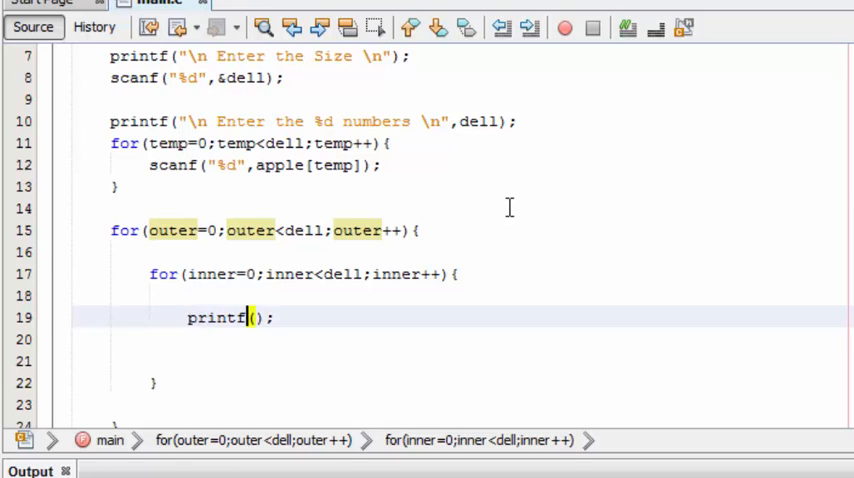
pyautogui.write('""')
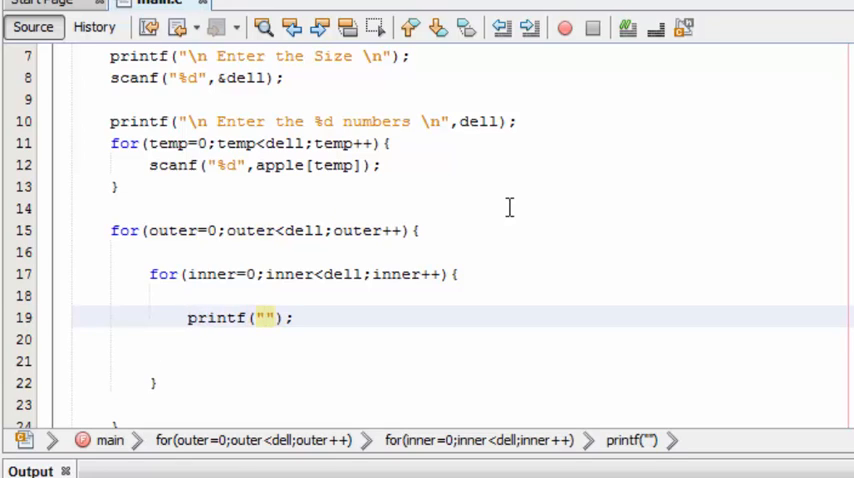
pyautogui.write('%d')
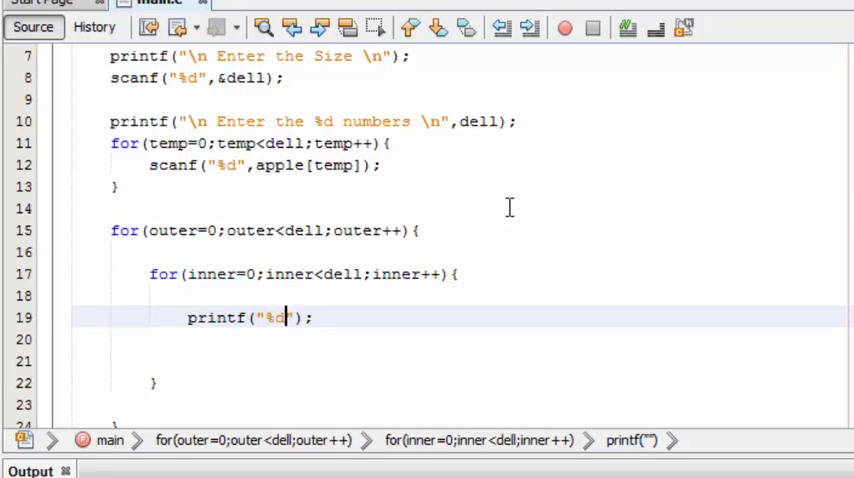
pyautogui.write(',')
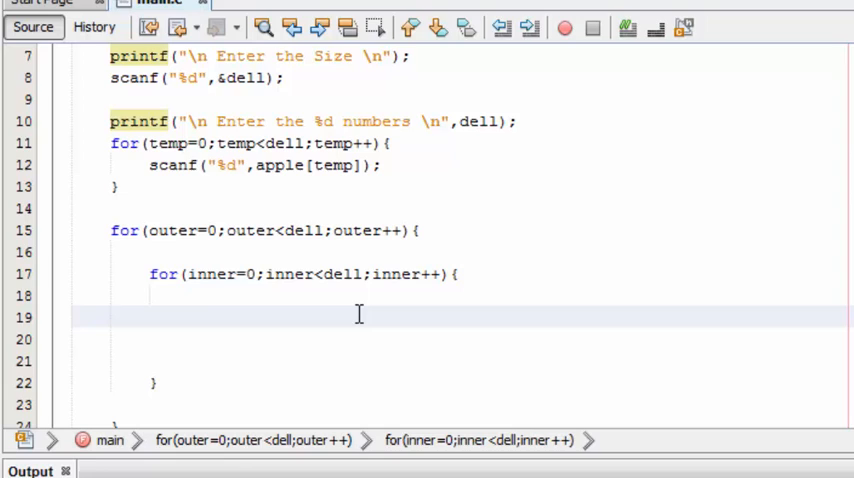
# - Write the if condition apple[outer] == apple[inner], correcting a mistyped 'arr'
pyautogui.write('if(){')
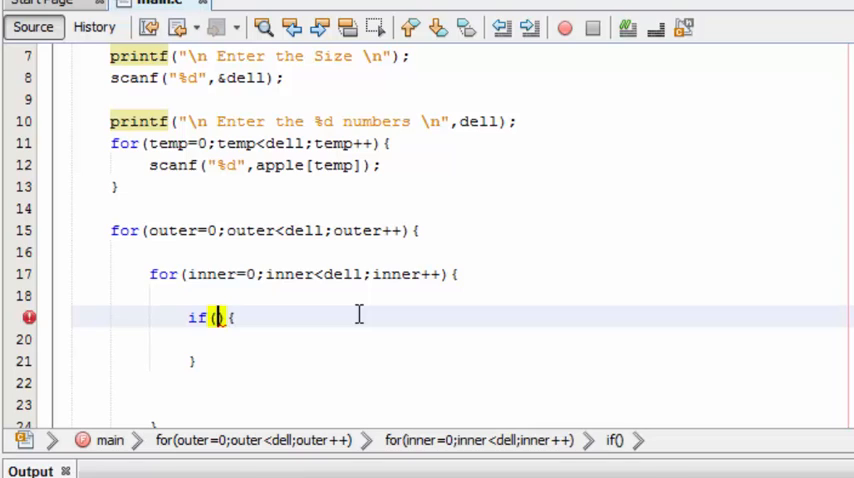
pyautogui.write('arr')
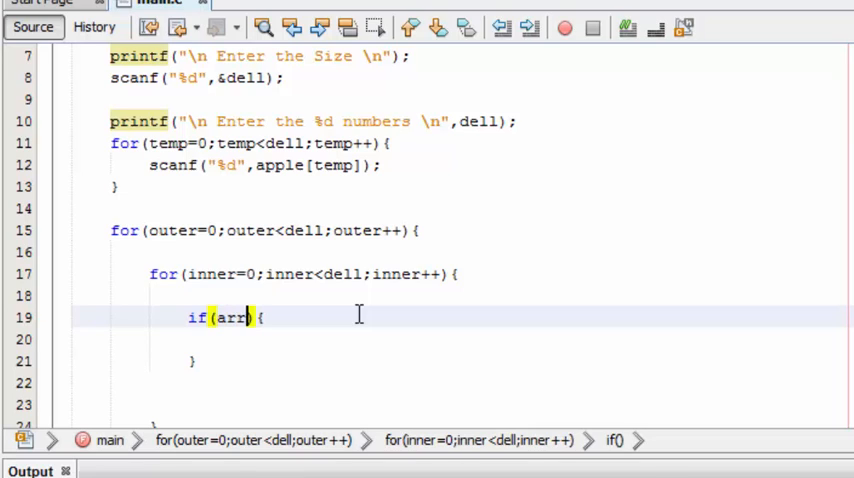
pyautogui.press('BackSpace')
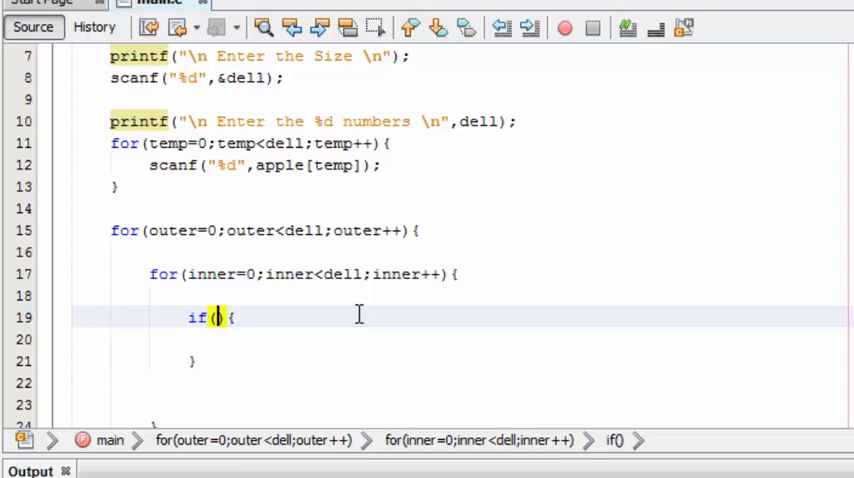
pyautogui.write('appl')
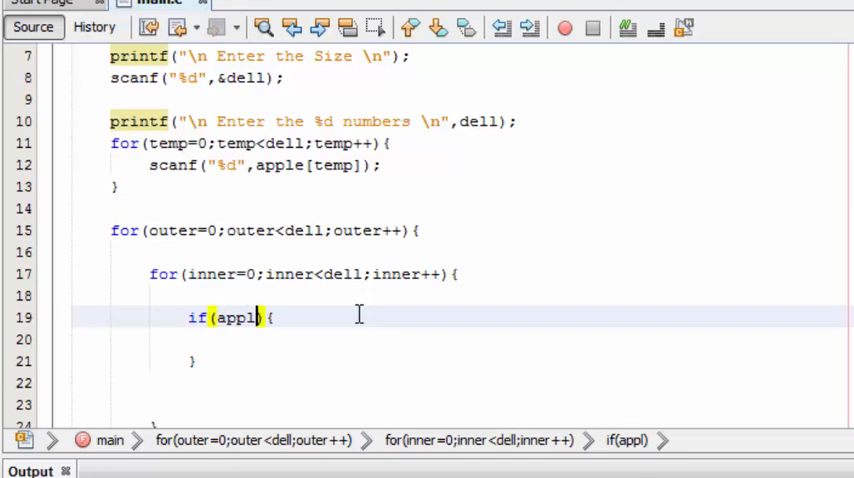
pyautogui.write('e[')
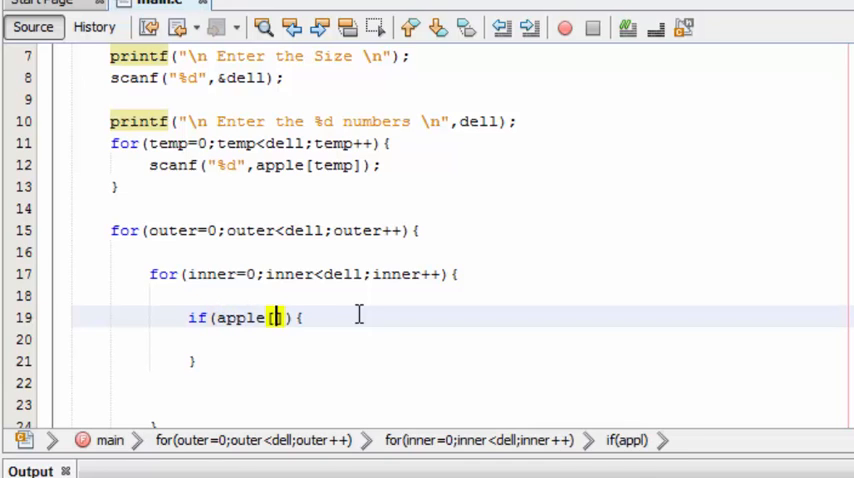
pyautogui.write('outer')
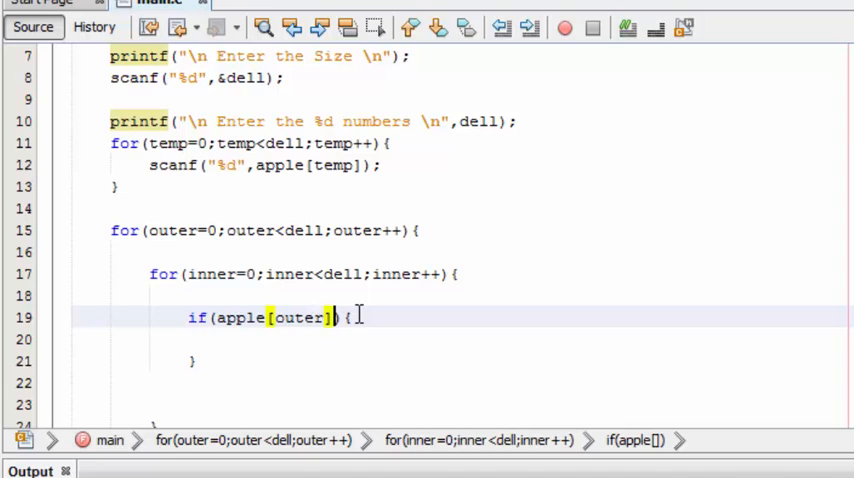
pyautogui.write('== apple[inner')
pyautogui.click(462, 340)
pyautogui.write('printf("%d,%d",apple[outer],apple[inner]);')
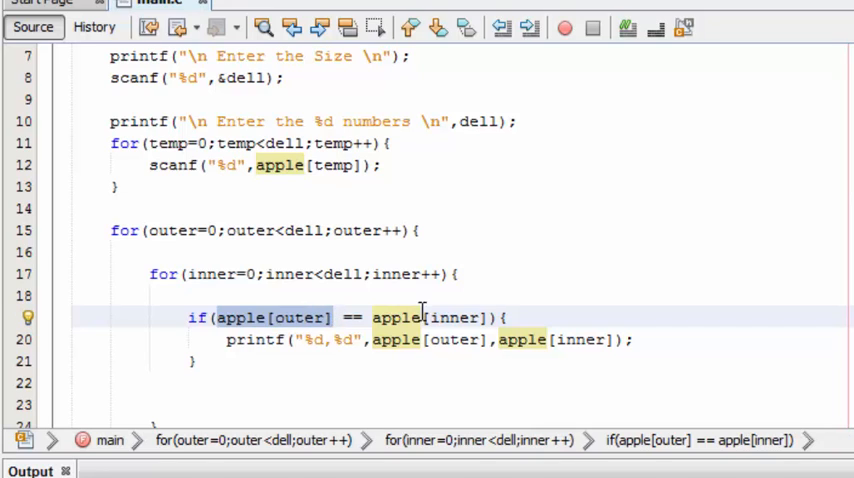
pyautogui.moveTo(343, 317)
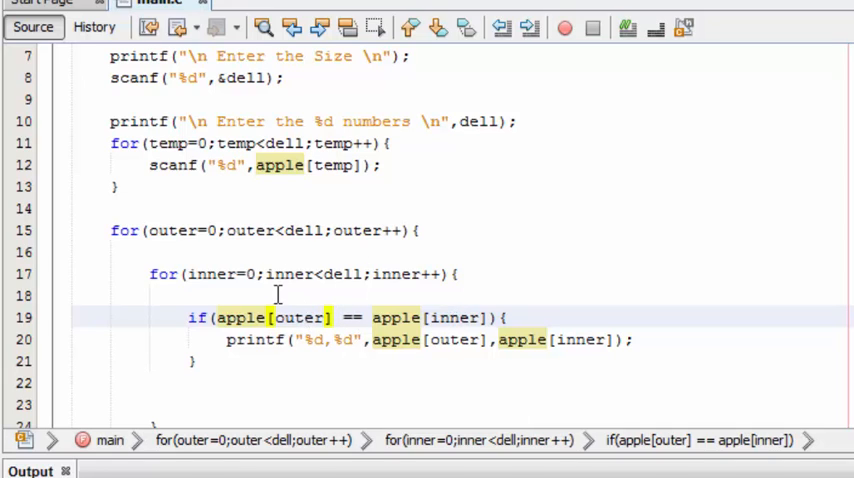
pyautogui.moveTo(245, 273)
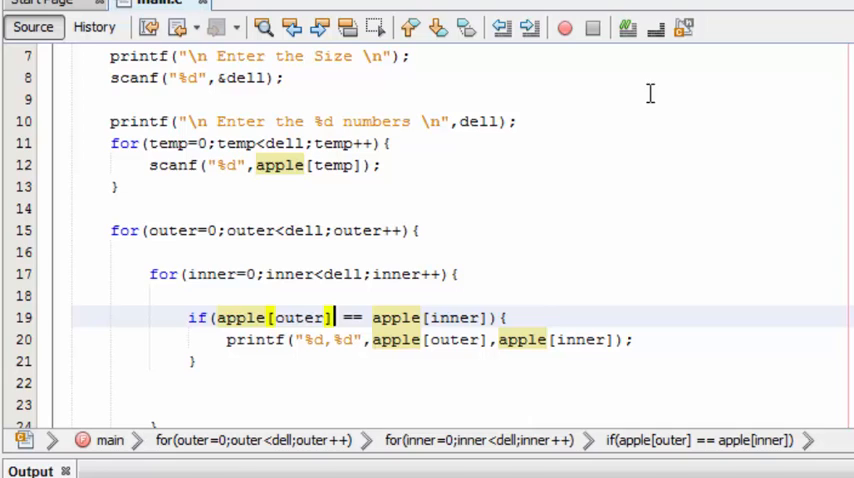
pyautogui.moveTo(616, 272)
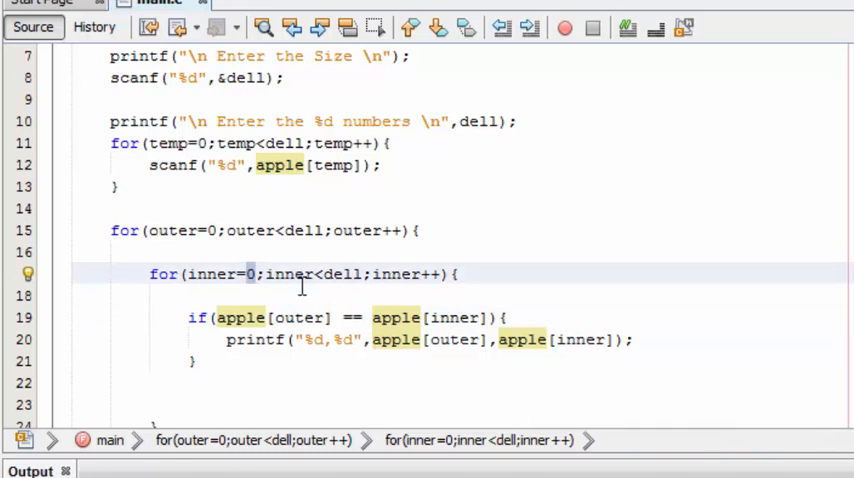
pyautogui.write('outer+1')
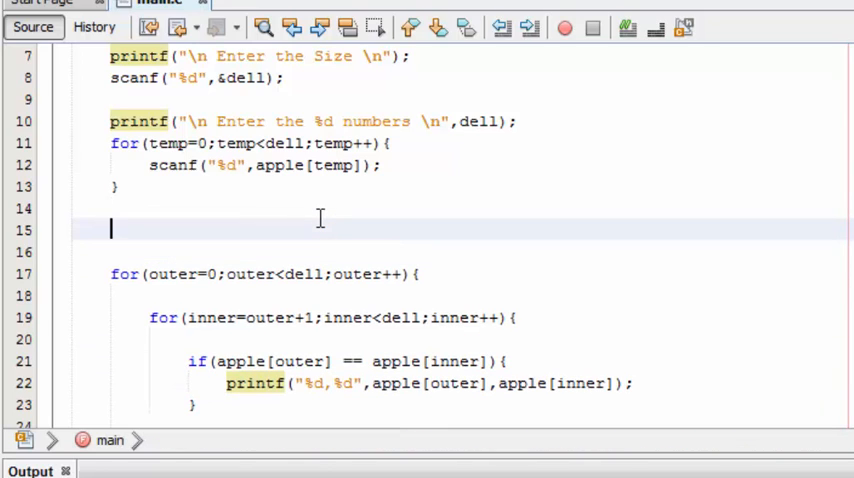
# - Type printf("\n The Common Elements are! \n"); above the outer loop
pyautogui.write('printf();')
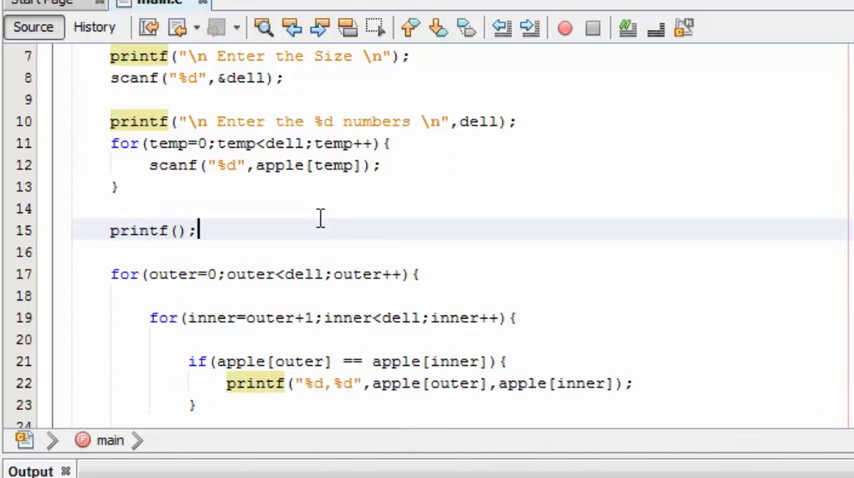
pyautogui.write('"\\"')
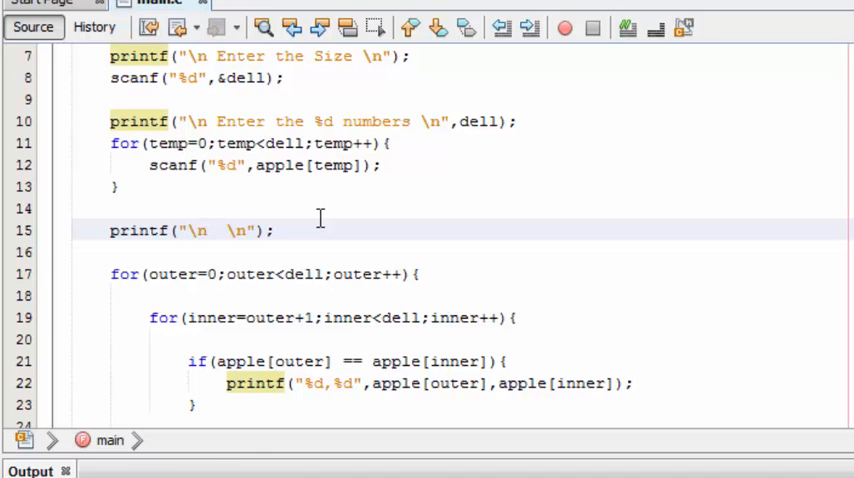
pyautogui.write('The')
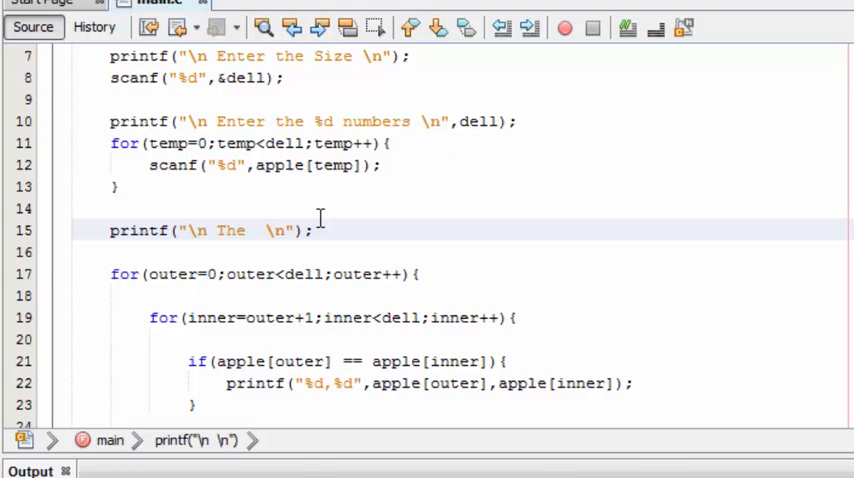
pyautogui.write('Common')
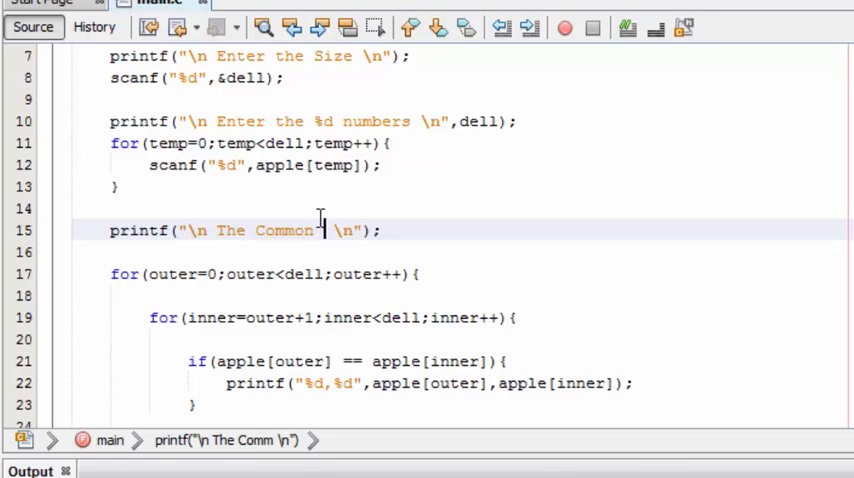
pyautogui.write('Elements')
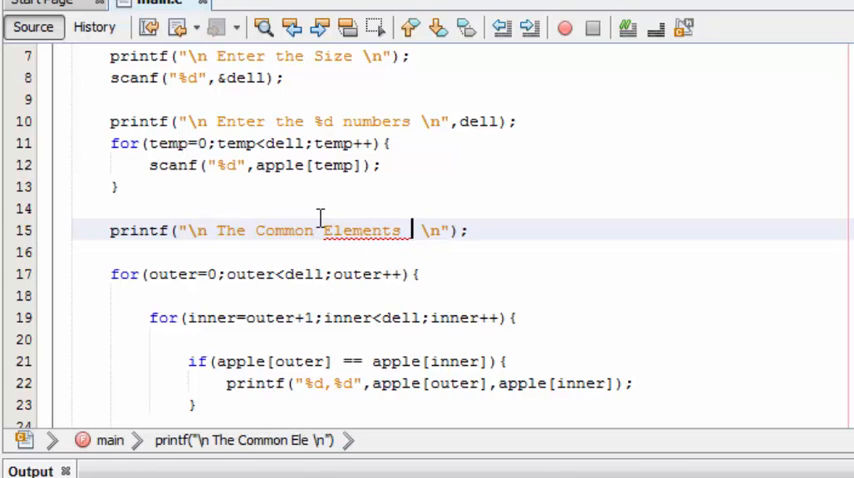
pyautogui.write('are!')
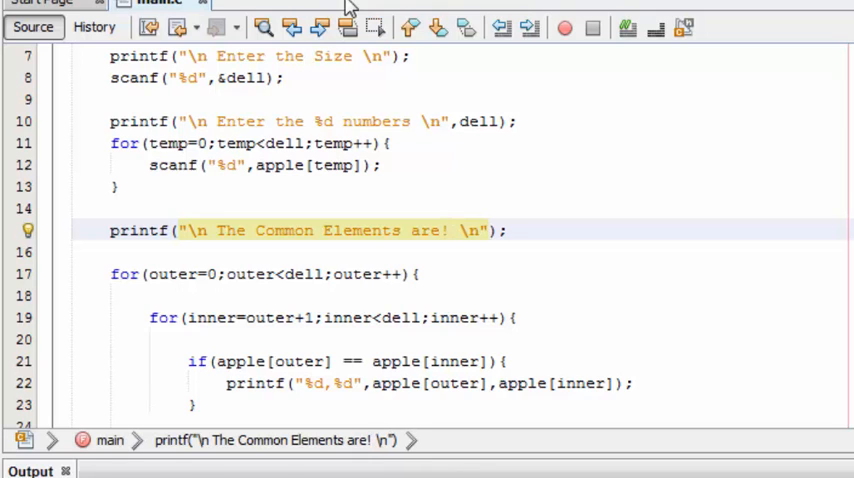
# - Scroll up to the input loop and change the scanf target to &apple[temp]
pyautogui.scroll(3)
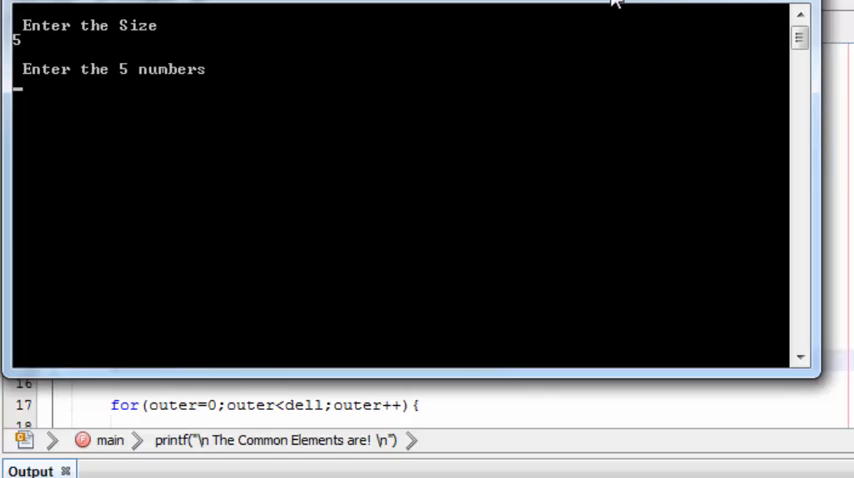
pyautogui.write('1')
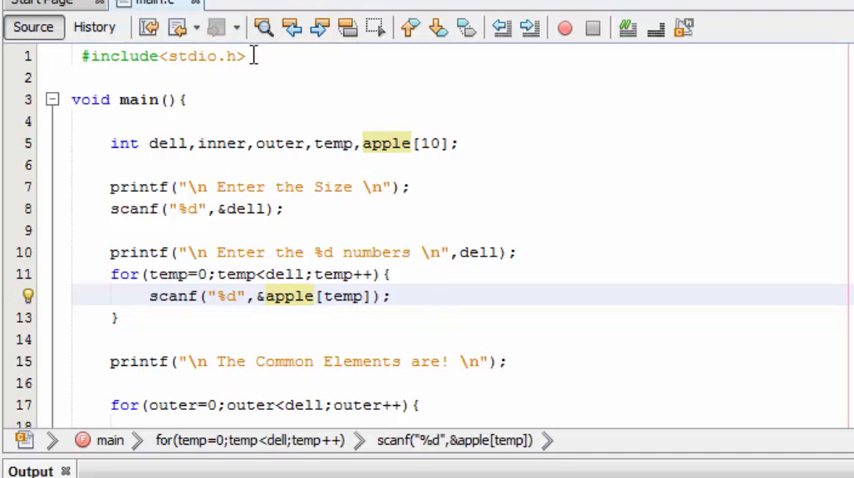
# - Run with size 5 and numbers 1 1 2 2 3, seeing pairs 1,1 and 2,2
pyautogui.click(564, 27)
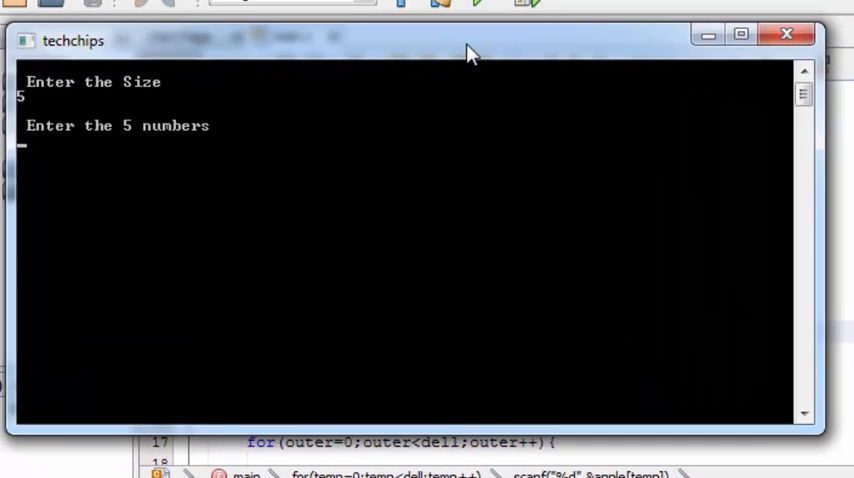
pyautogui.write('1')
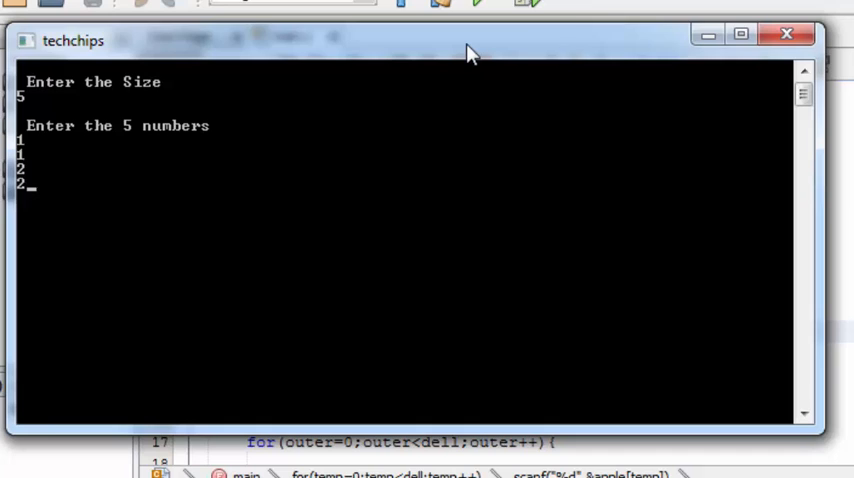
pyautogui.write('3')
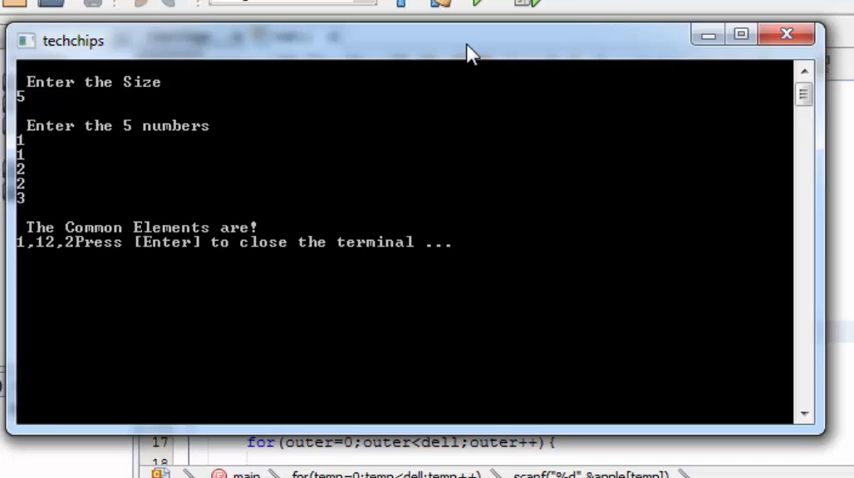
pyautogui.click(786, 33)
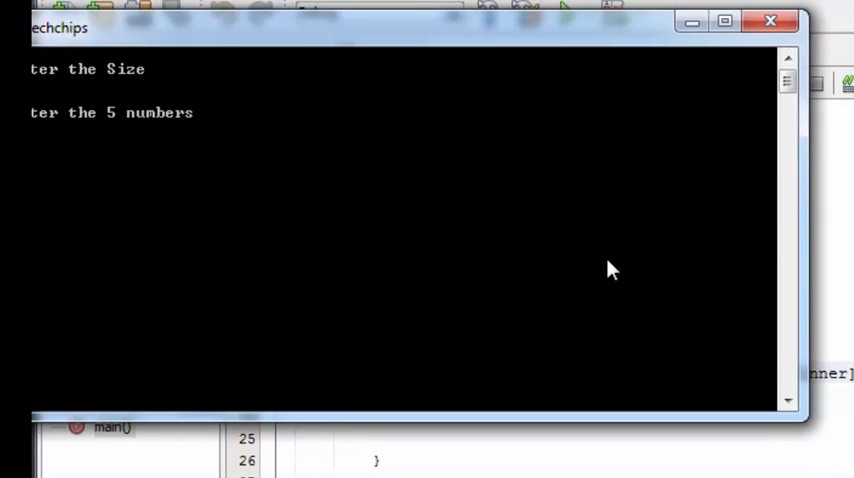
pyautogui.moveTo(528, 73)
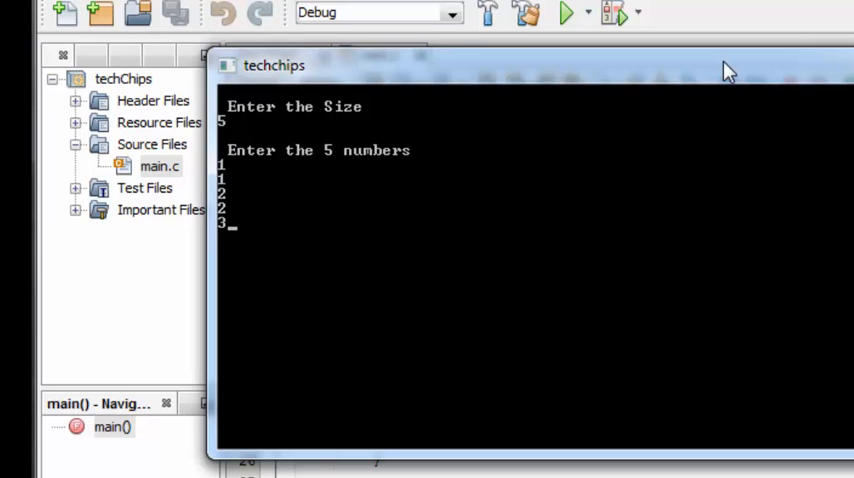
pyautogui.press('Return')
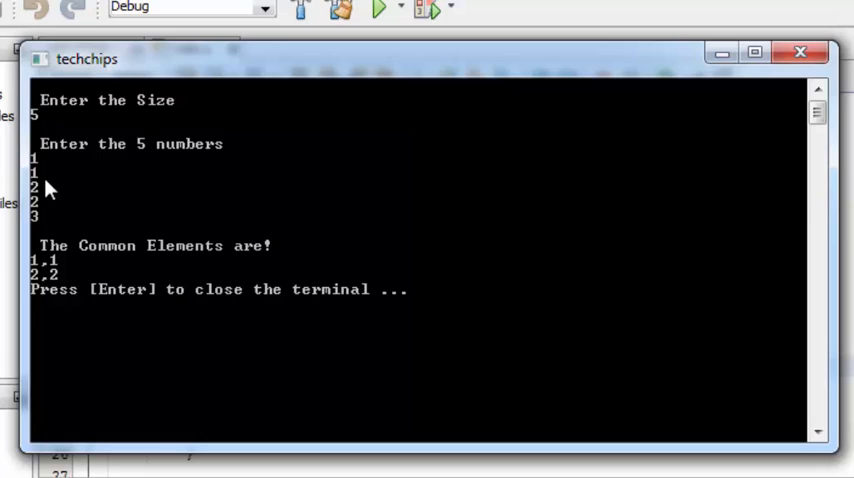
pyautogui.moveTo(38, 270)
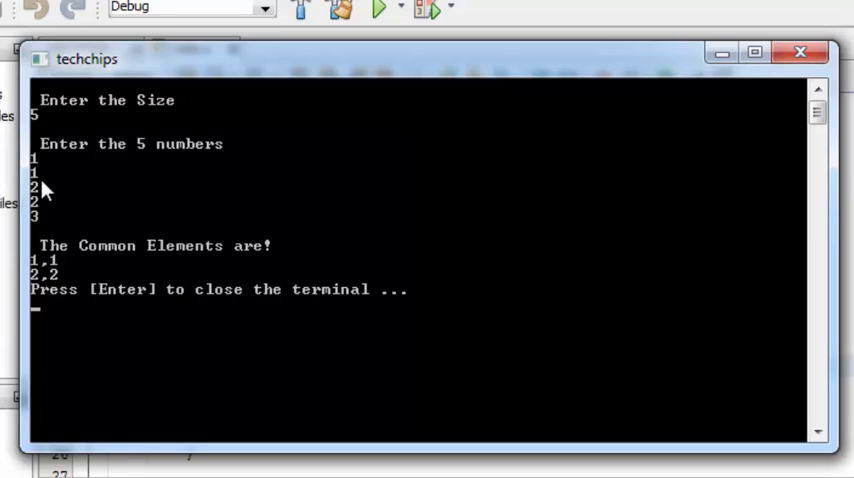
pyautogui.moveTo(72, 167)
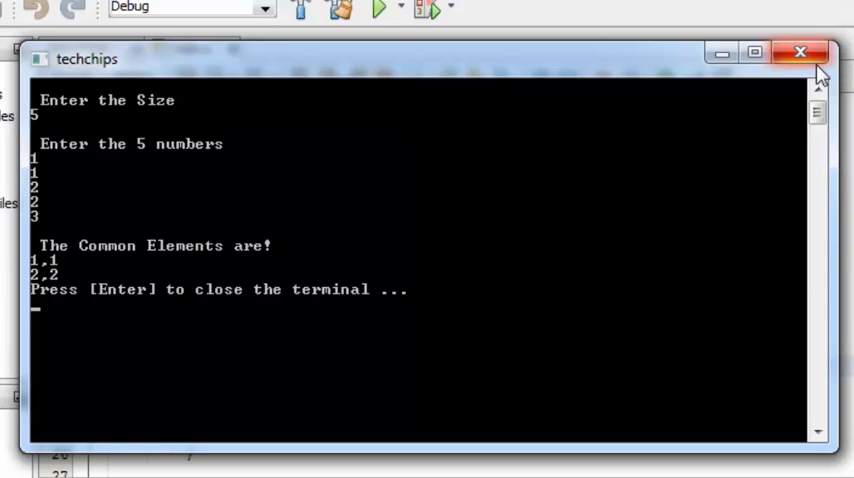
pyautogui.click(800, 52)
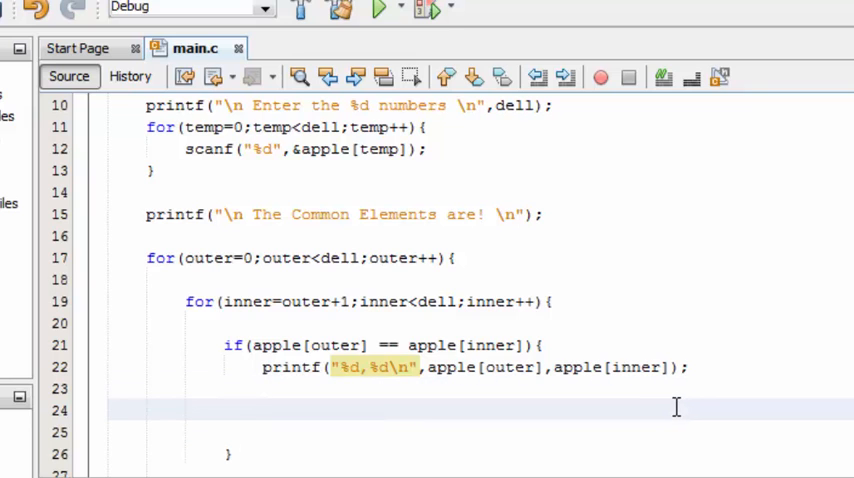
# - Add an empty for() loop with braces on the blank line inside the if block
pyautogui.scroll(-3)
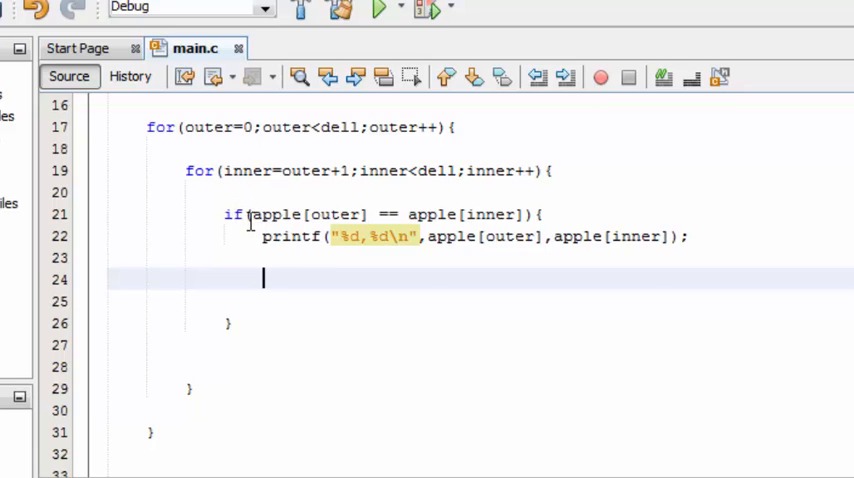
pyautogui.moveTo(275, 237)
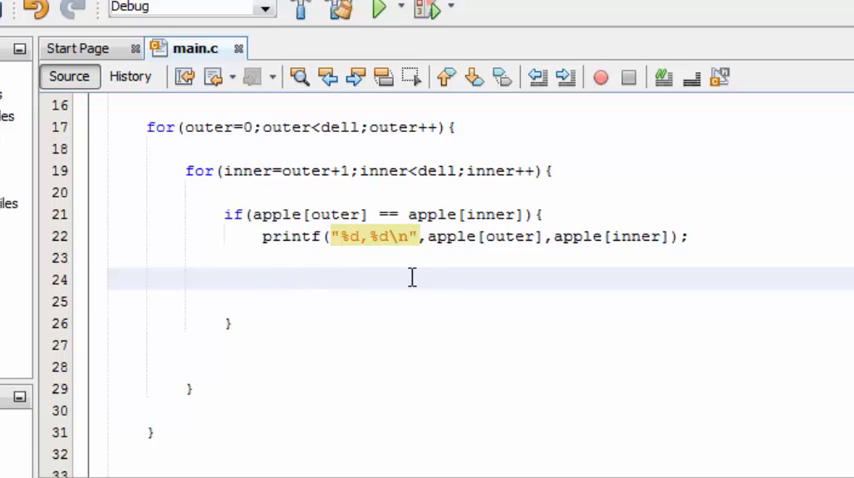
pyautogui.click(263, 278)
pyautogui.write('for(')
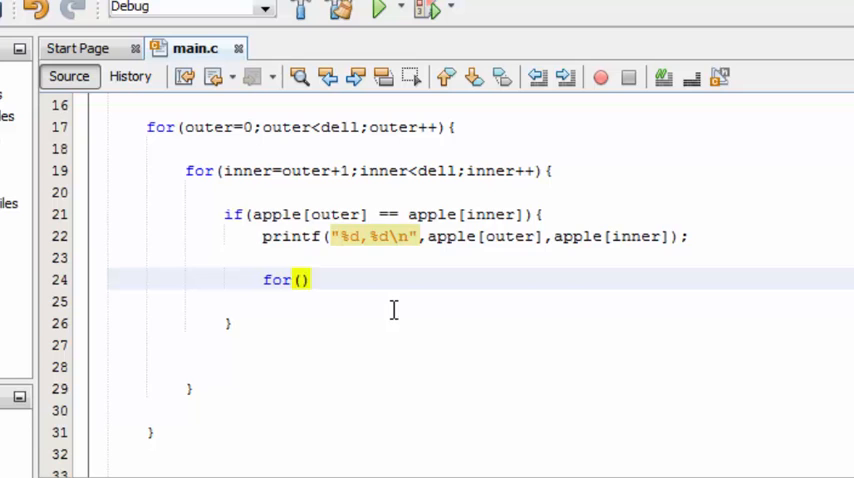
pyautogui.write('{')
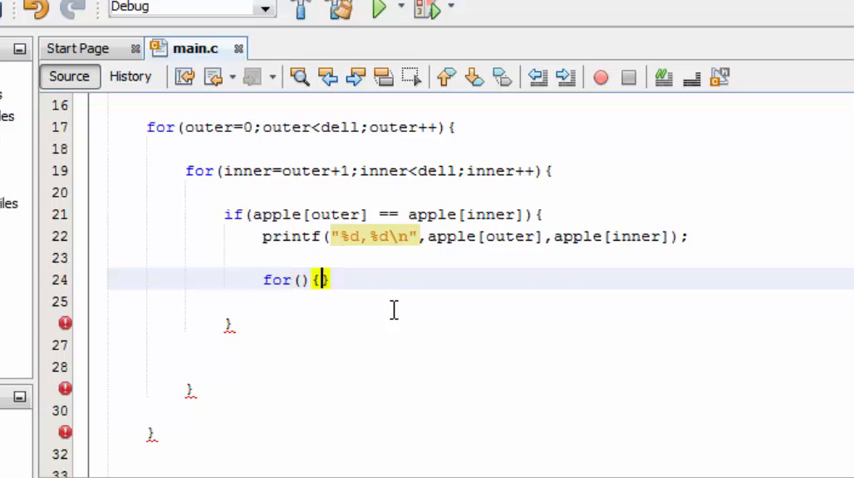
pyautogui.scroll(3)
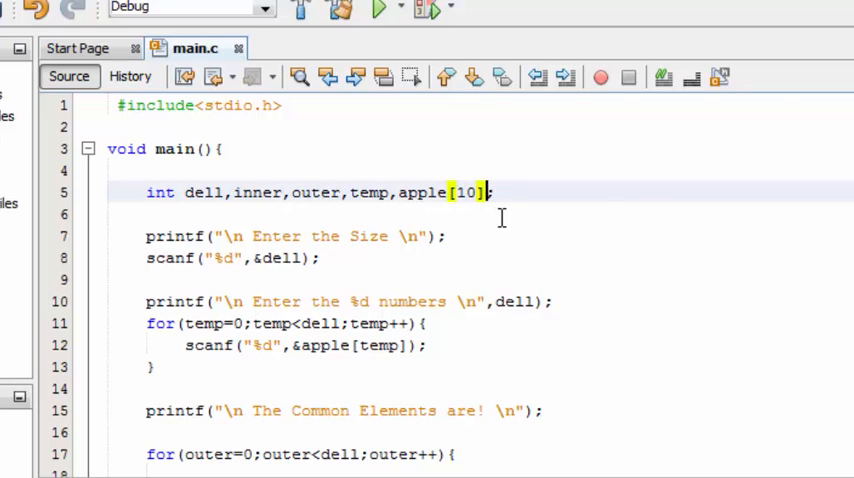
# - Declare theLast in the int list and fill the loop header theLast=0; theLast<dell; theLast++
pyautogui.write(',thr')
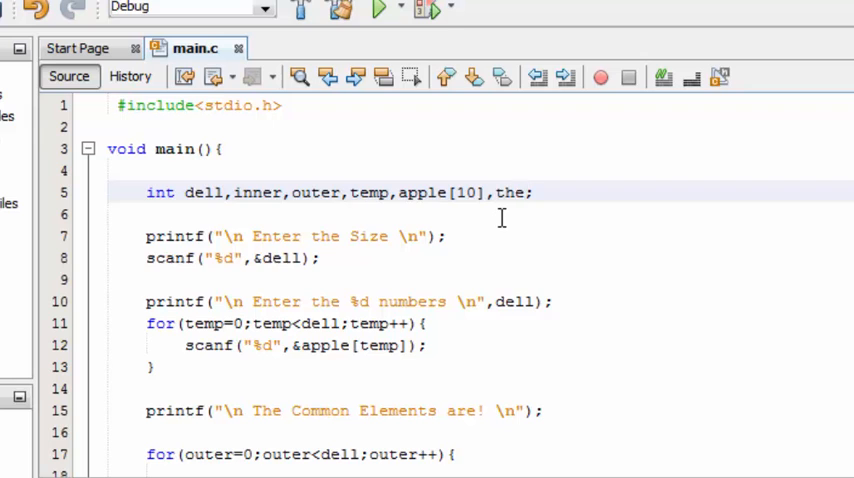
pyautogui.write('Last')
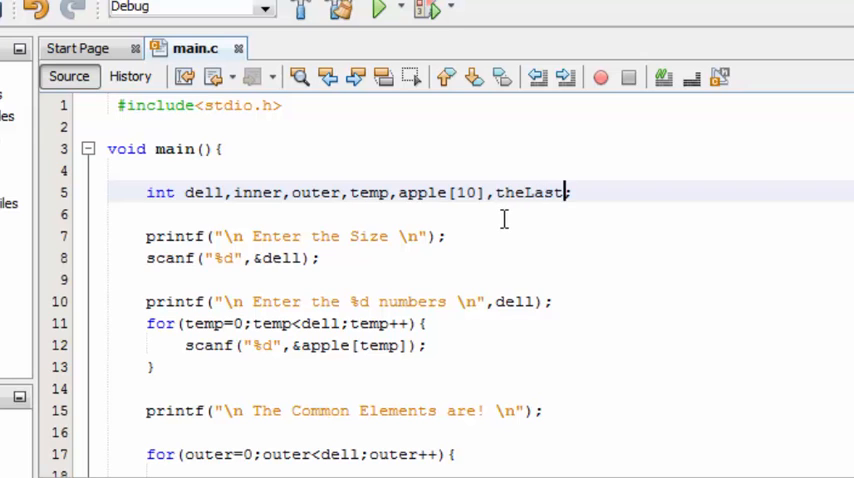
pyautogui.scroll(-3)
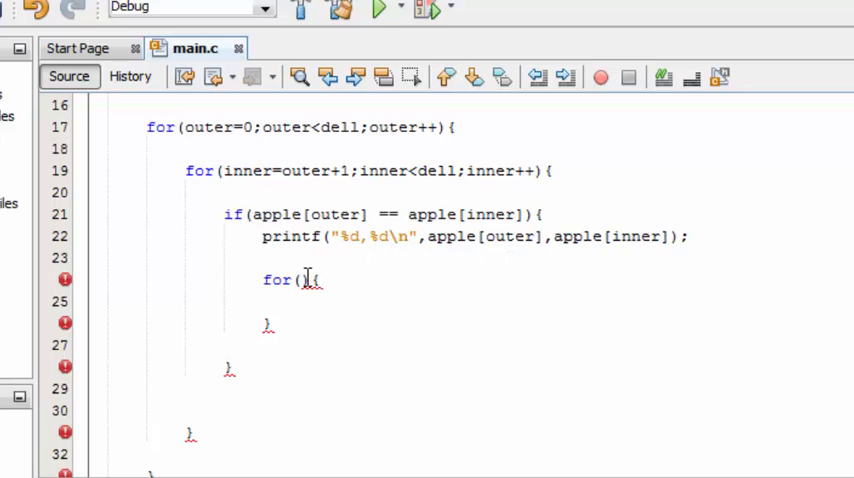
pyautogui.write('theLast=')
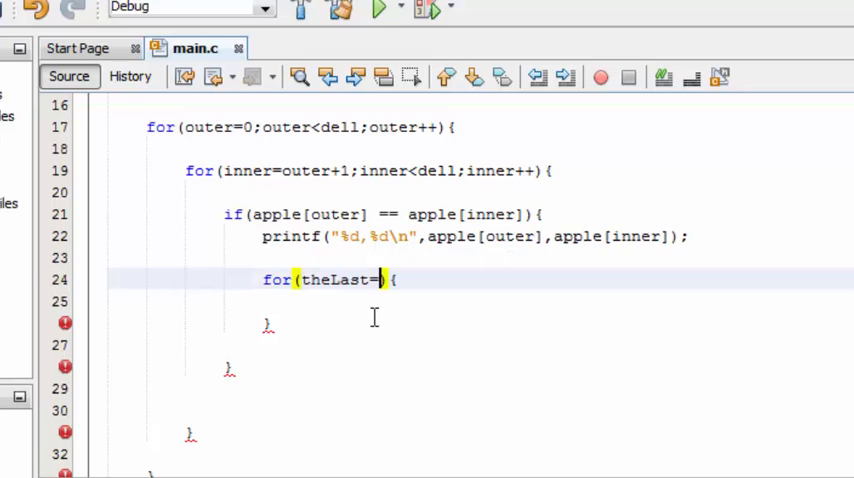
pyautogui.write('0;theLast')
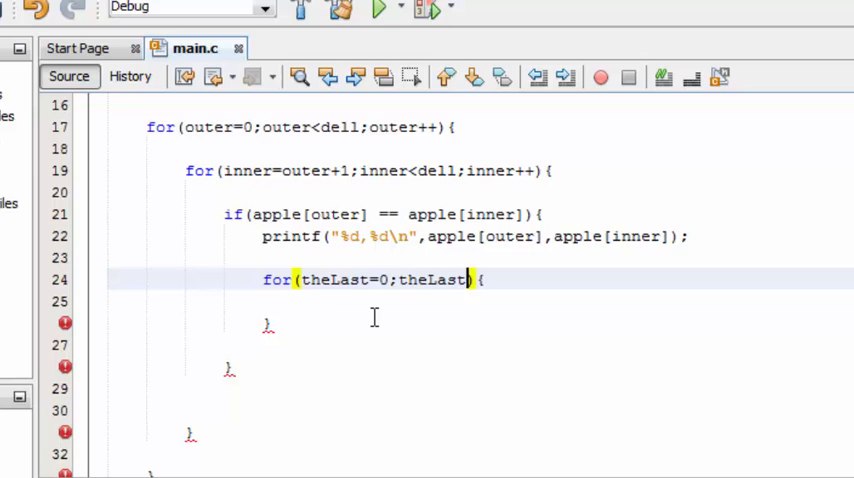
pyautogui.write('<')
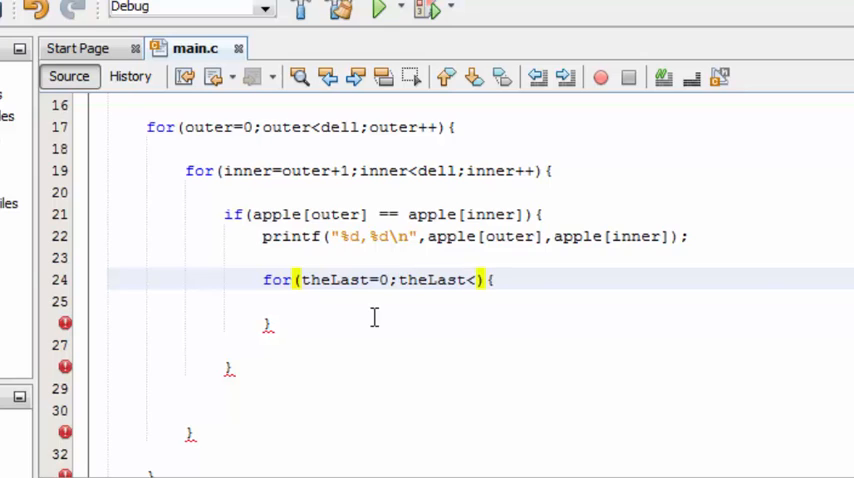
pyautogui.write('de')
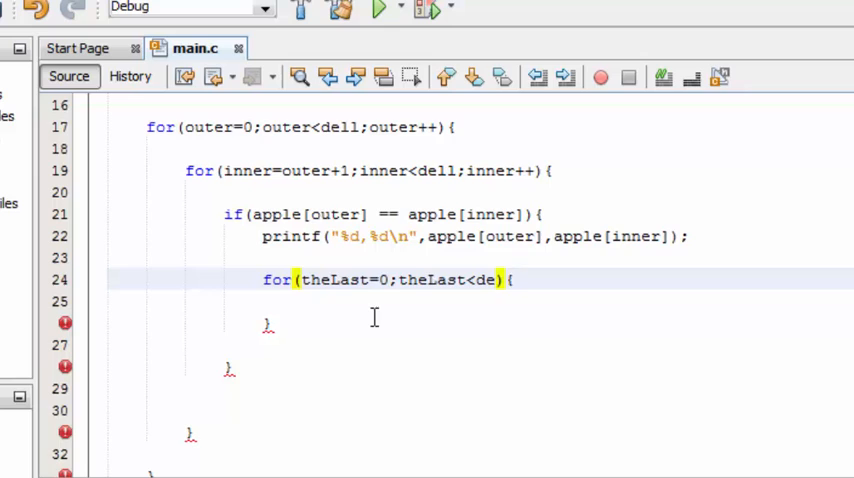
pyautogui.write('ll;theLast')
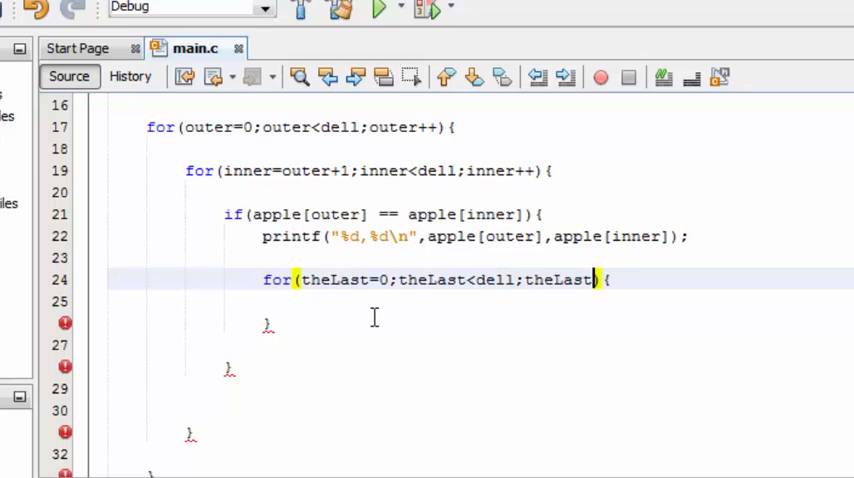
pyautogui.write('++)')
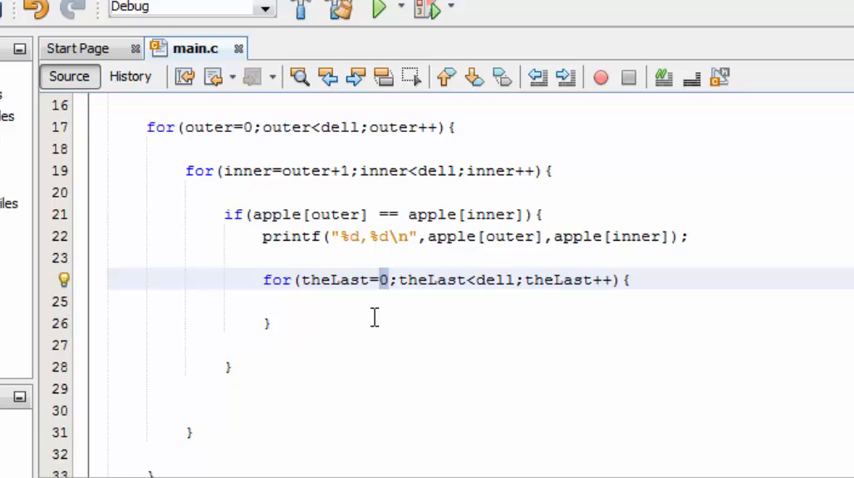
pyautogui.write('inner')
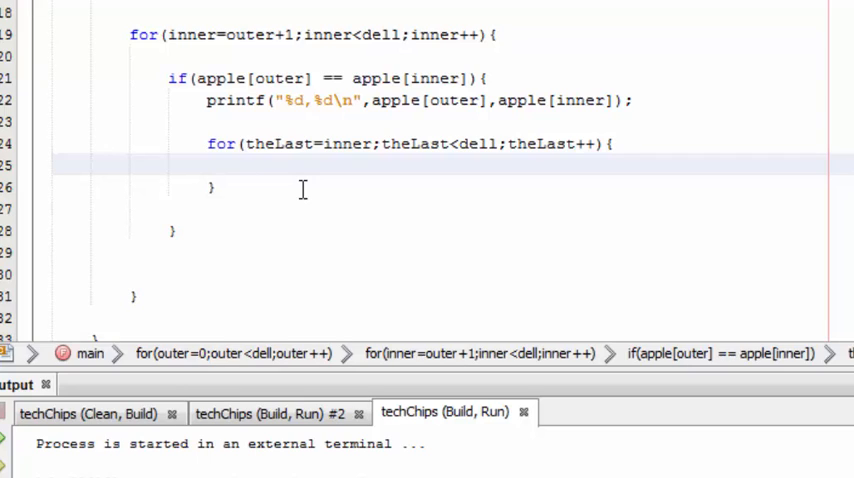
# - Write apple[theLast] = apple[theLast+1]; as the theLast loop body
pyautogui.click(247, 165)
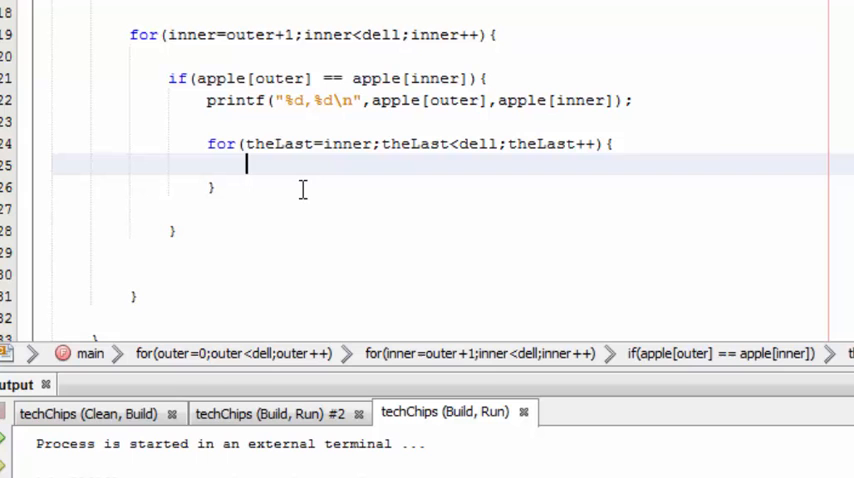
pyautogui.write('apple[]')
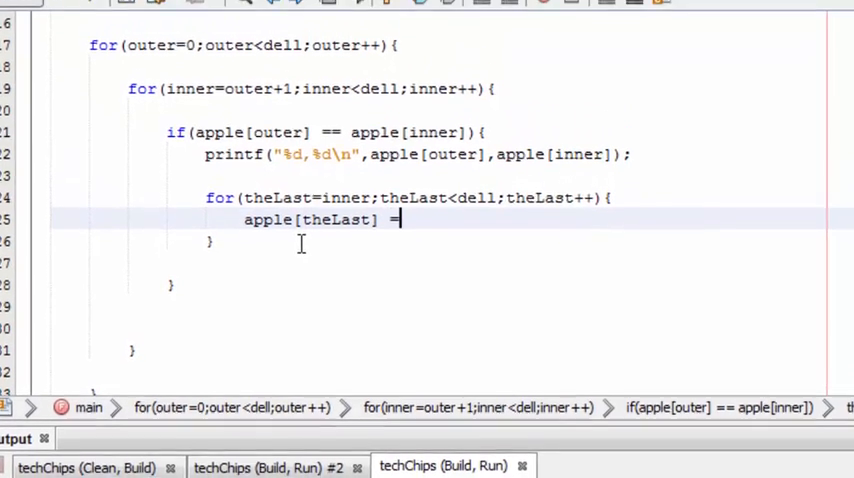
pyautogui.write('apple')
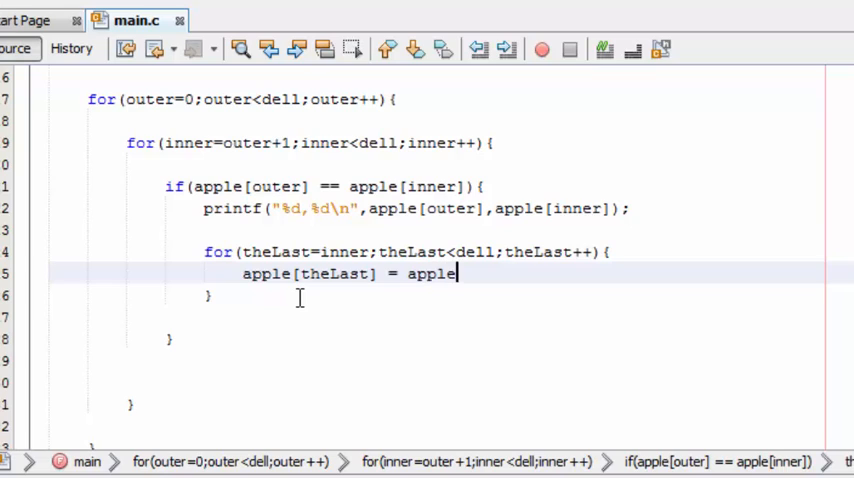
pyautogui.write('[theLast]')
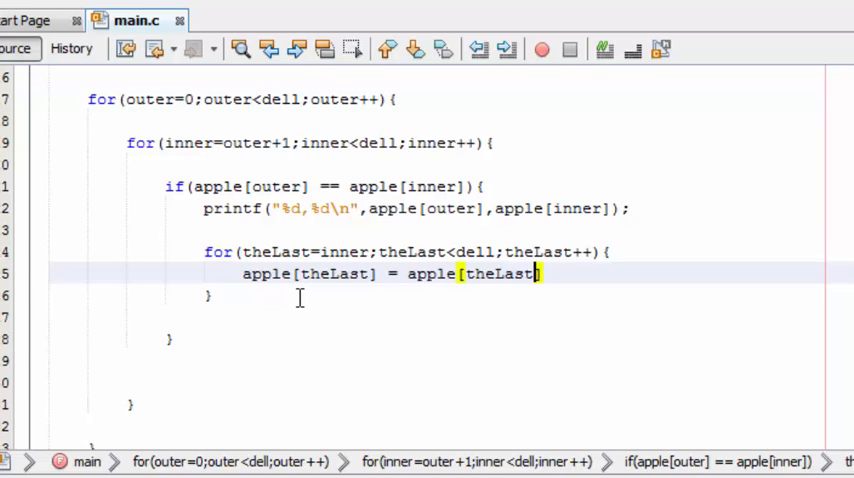
pyautogui.write('+1];')
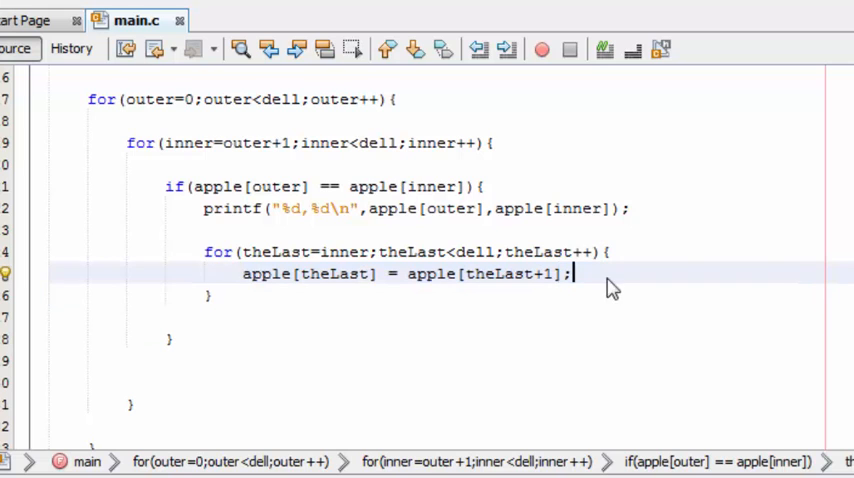
pyautogui.scroll(3)
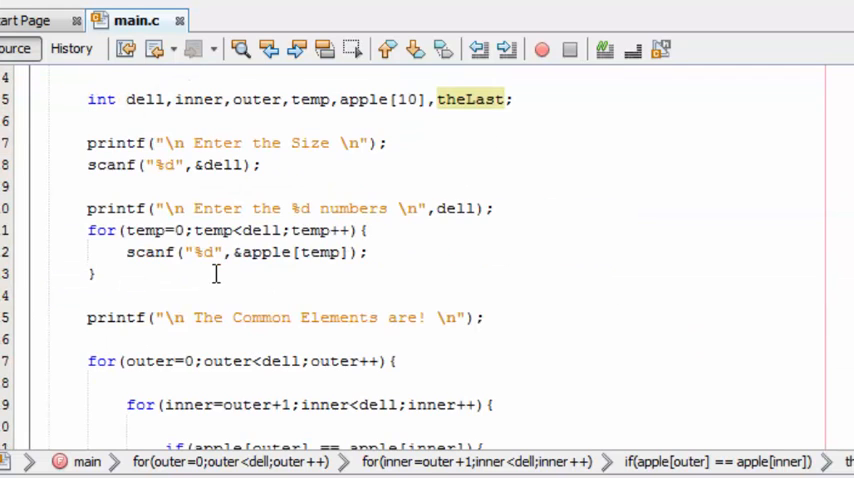
# - Reuse the prompt and reading loop as a 'The new Array is...' heading printing each apple[temp]
pyautogui.scroll(3)
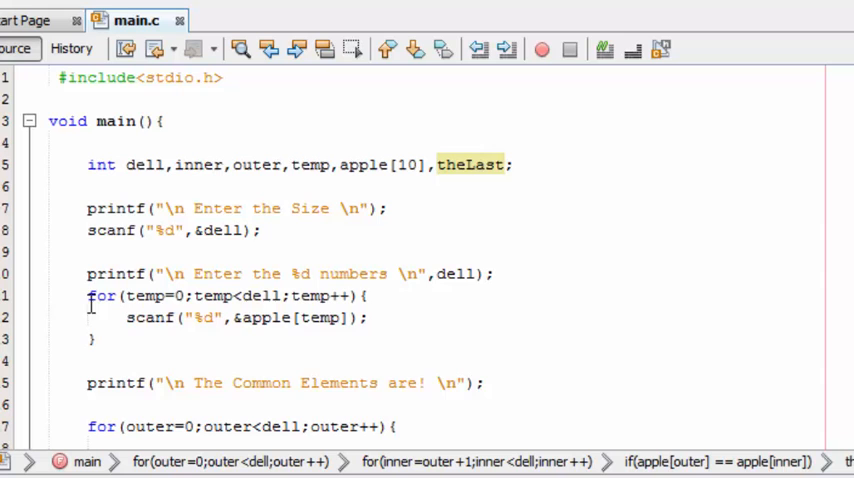
pyautogui.moveTo(87, 273); pyautogui.dragTo(95, 338)
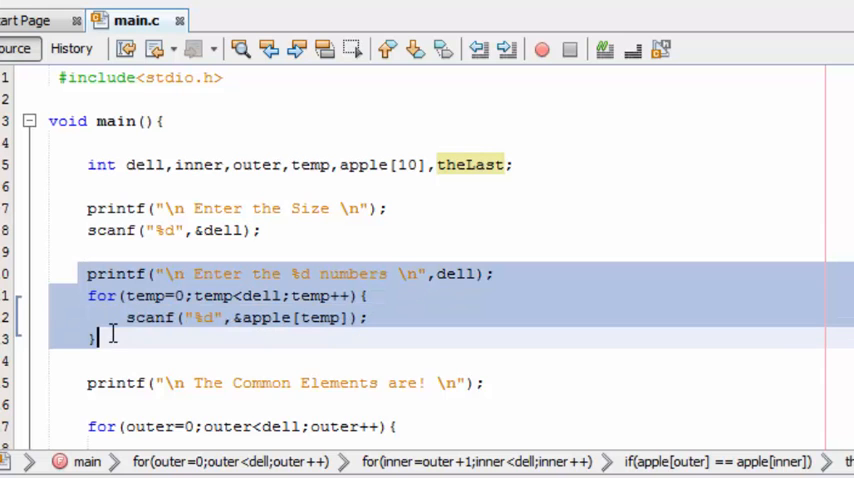
pyautogui.scroll(-3)
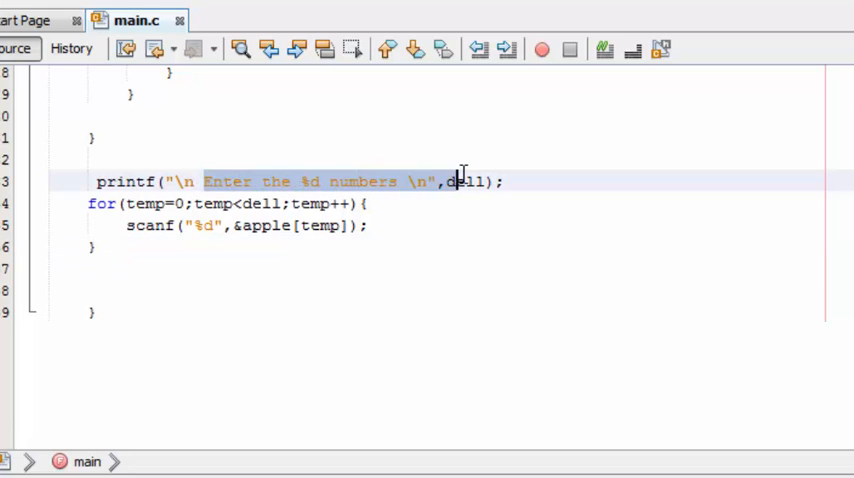
pyautogui.press('Delete')
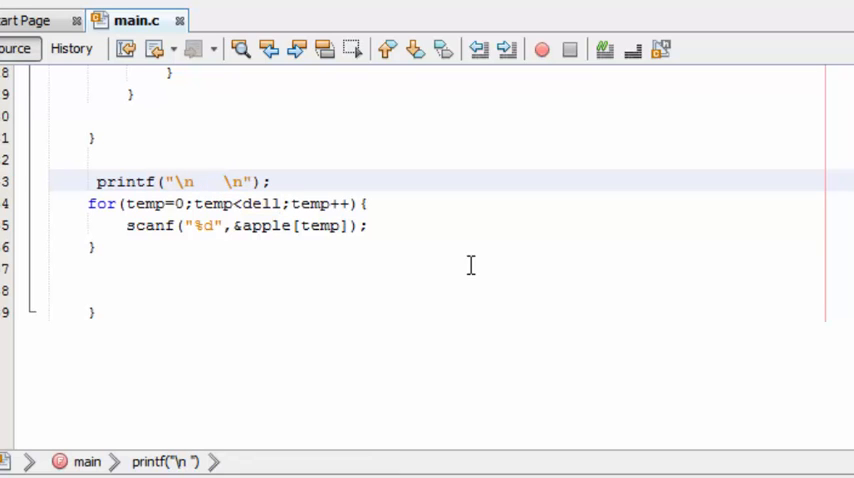
pyautogui.write('The ne')
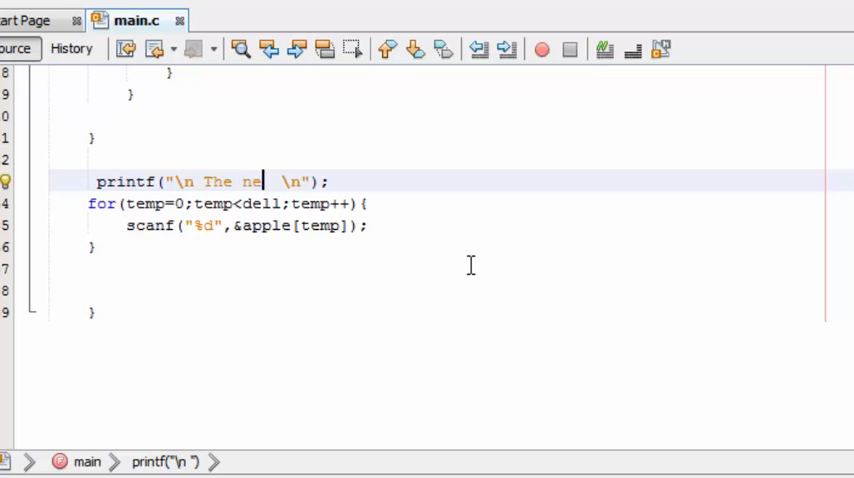
pyautogui.write('w Array')
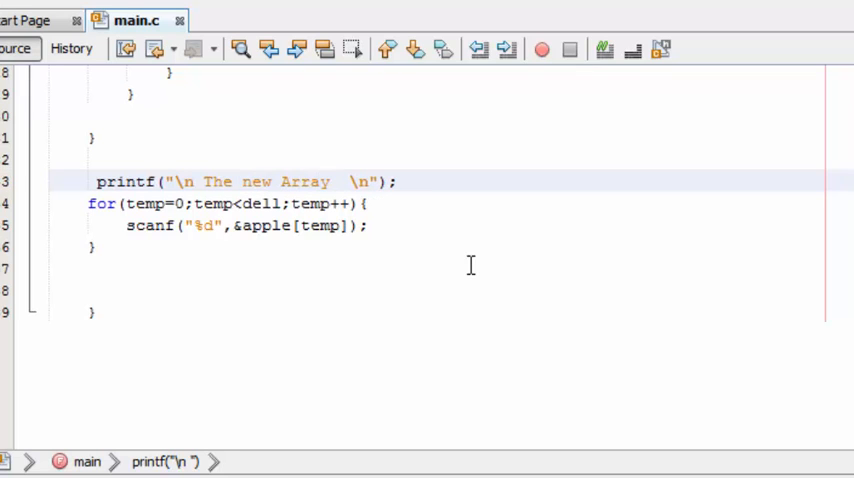
pyautogui.write('is//')
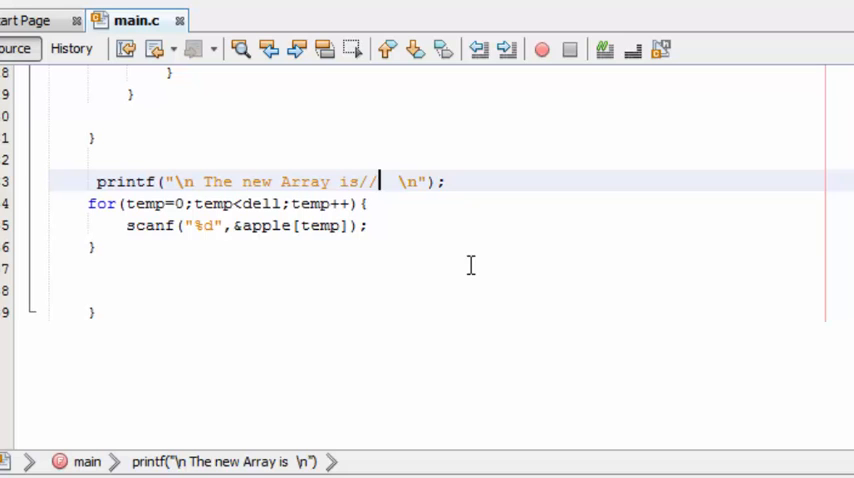
pyautogui.write('...')
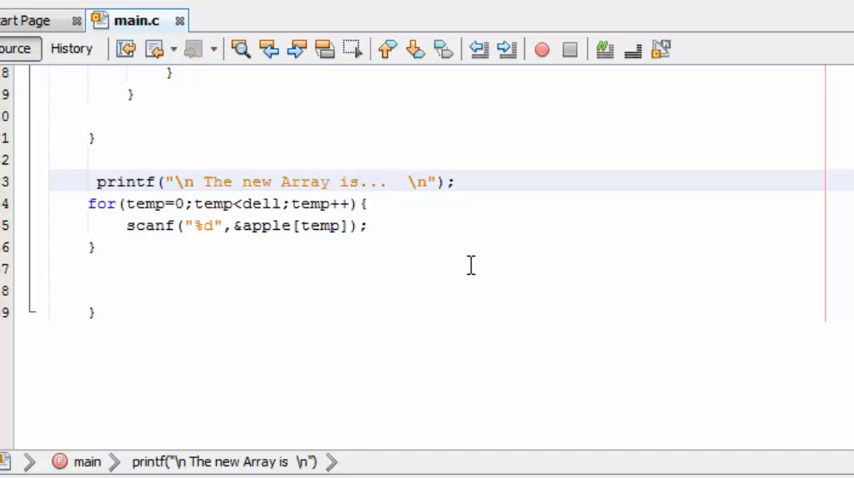
pyautogui.click(390, 225)
pyautogui.write('prr')
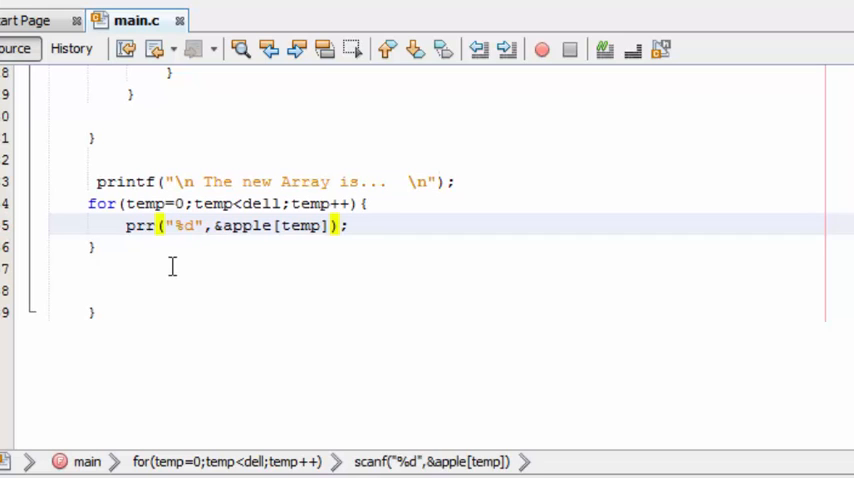
pyautogui.write('intf')
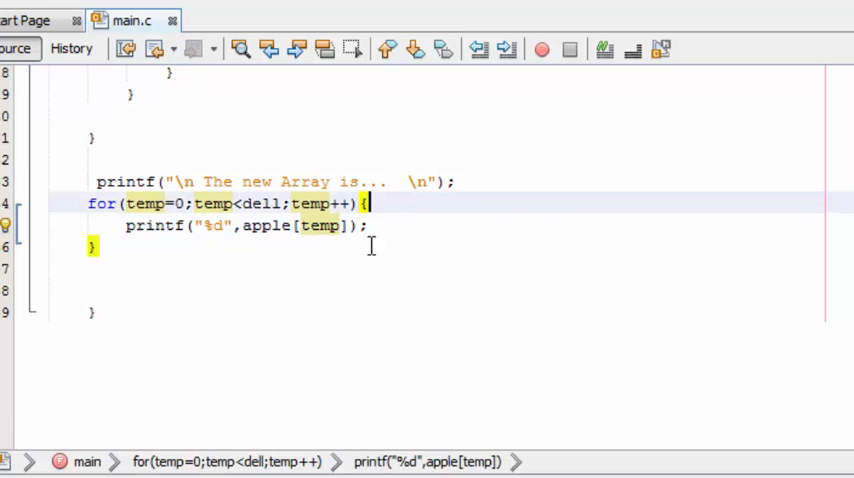
pyautogui.scroll(3)
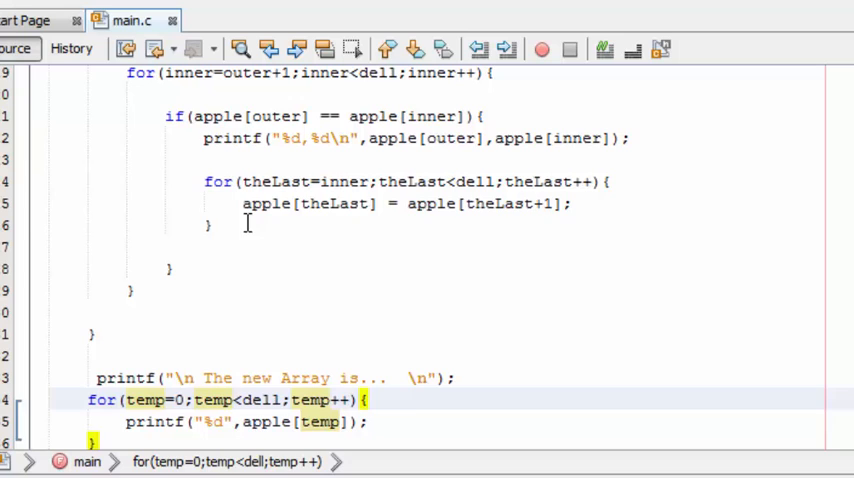
# - Insert dell--; after the inner loop's closing brace and rerun the project
pyautogui.click(210, 225)
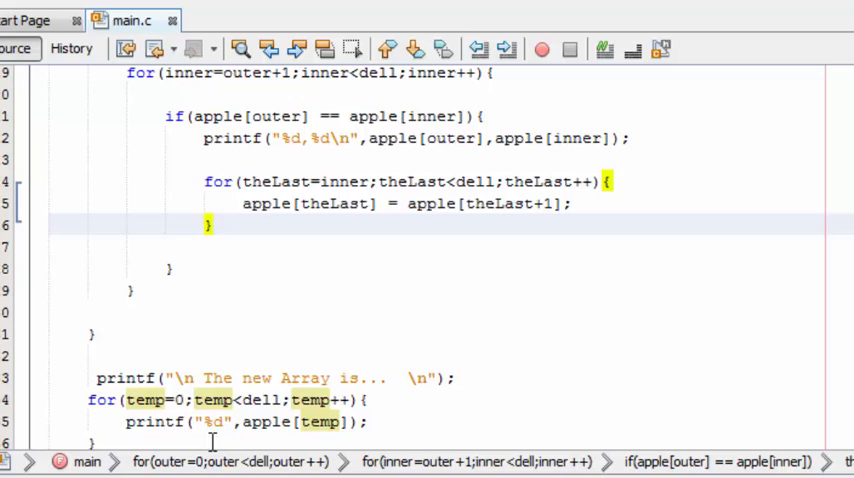
pyautogui.moveTo(360, 234)
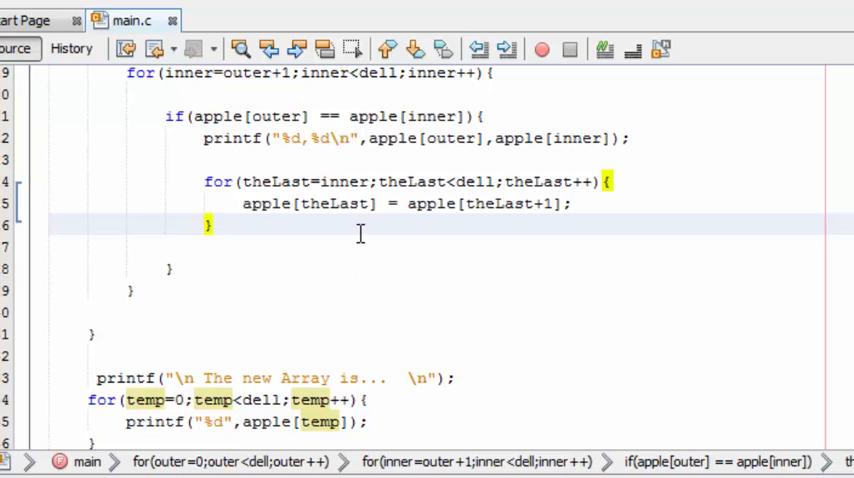
pyautogui.click(210, 225)
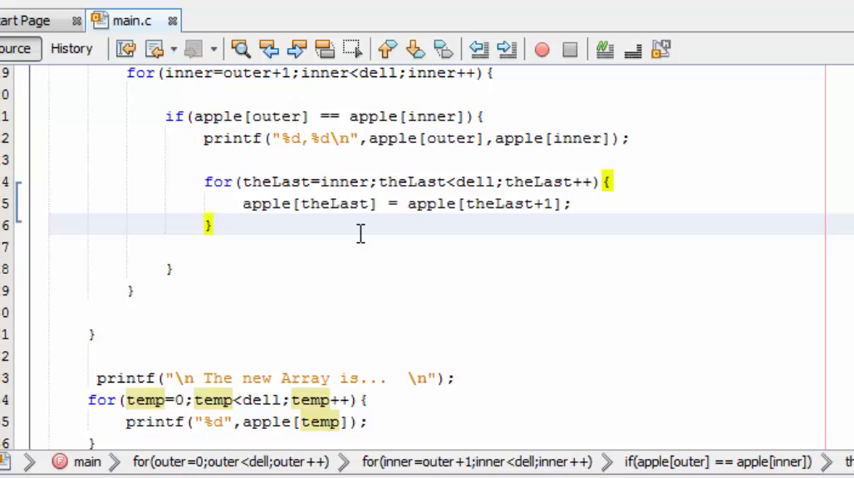
pyautogui.click(210, 224)
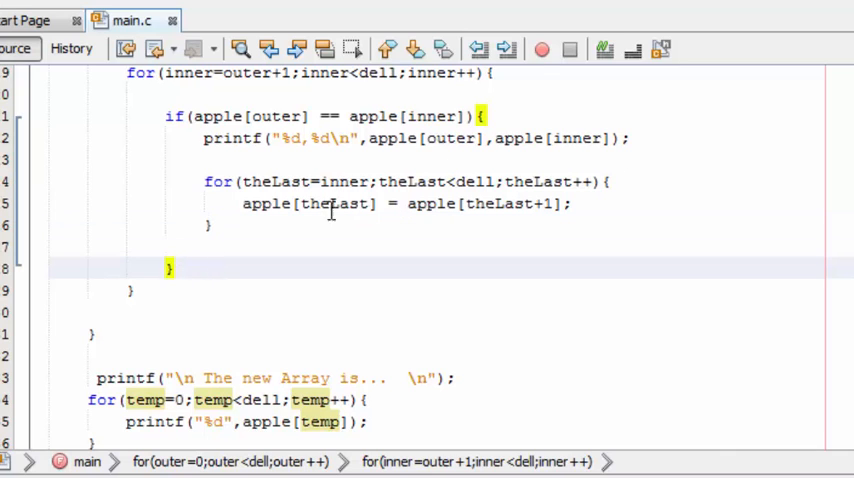
pyautogui.scroll(3)
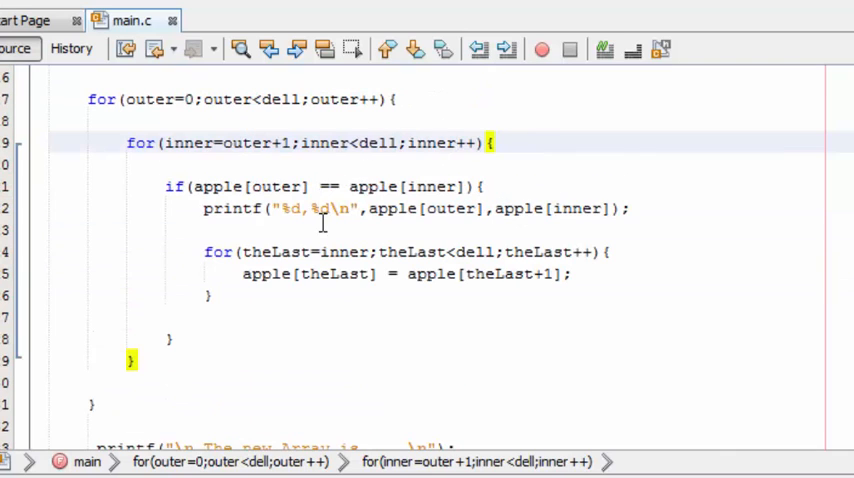
pyautogui.click(154, 381)
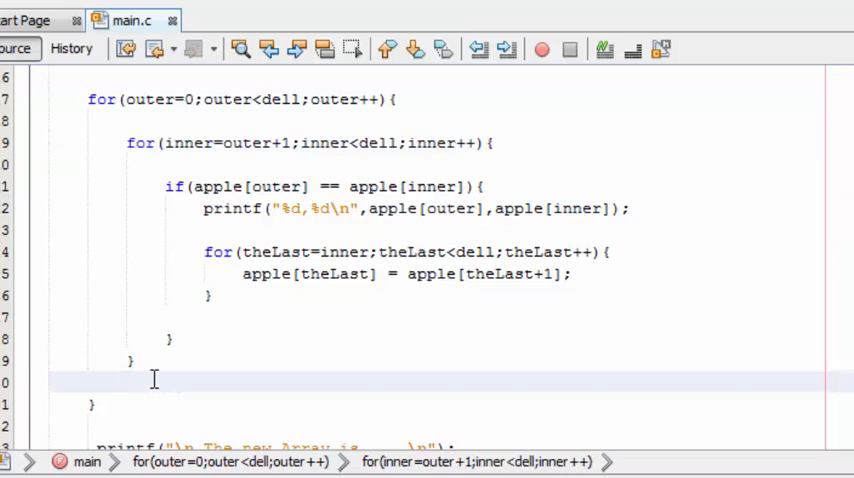
pyautogui.write('de')
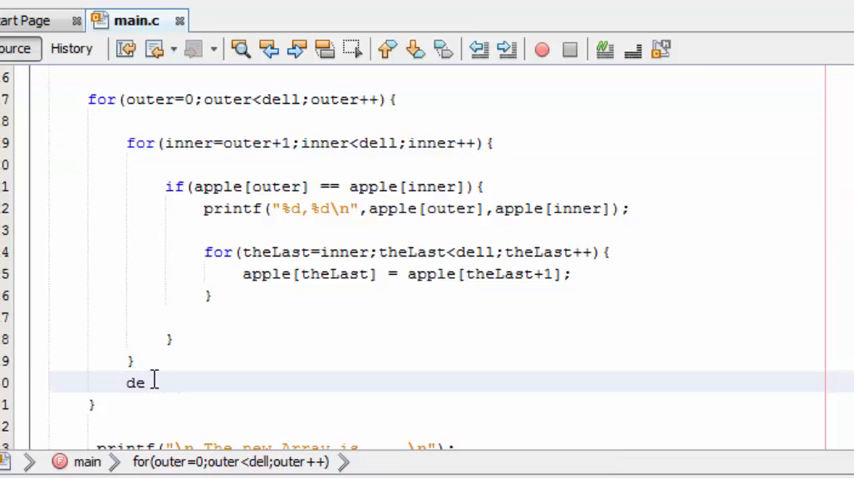
pyautogui.write('ll-')
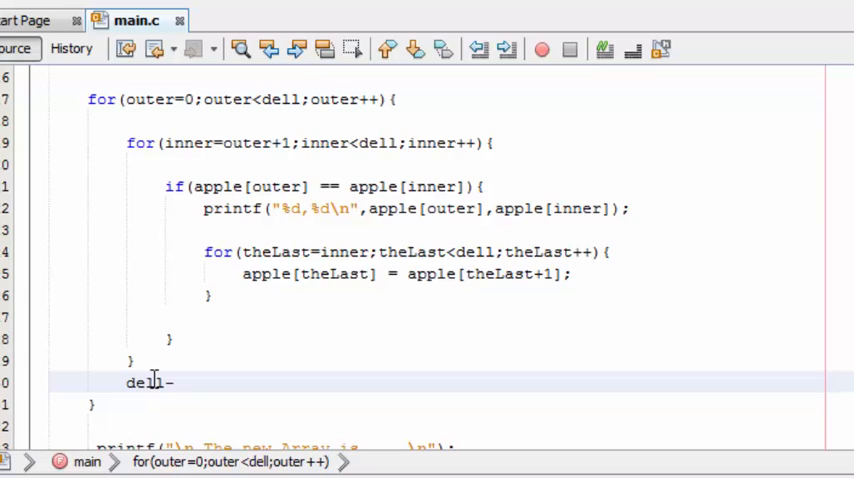
pyautogui.write('-;')
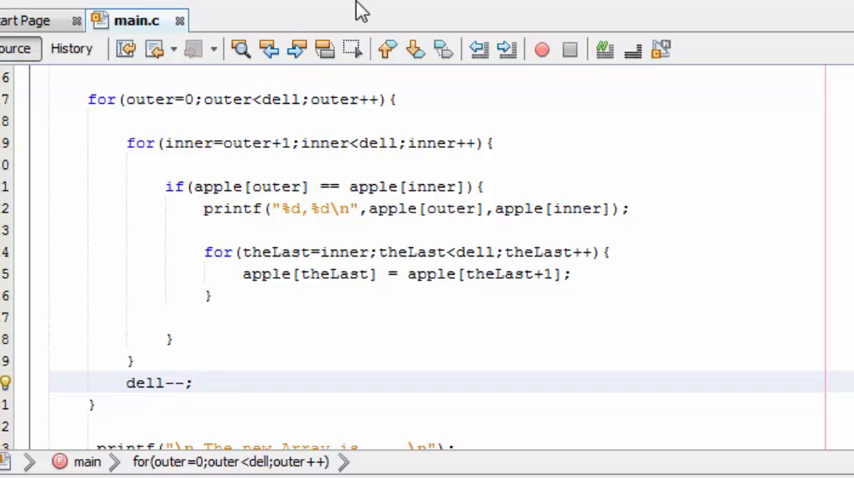
pyautogui.moveTo(322, 8)
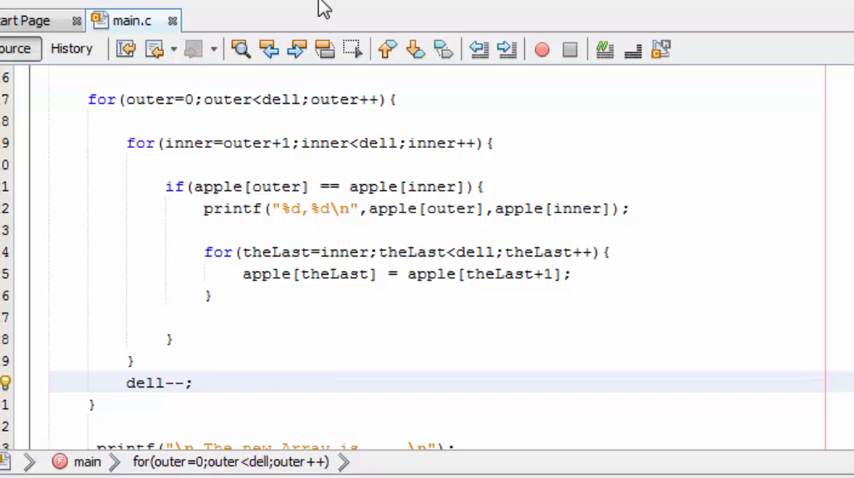
pyautogui.click(449, 8)
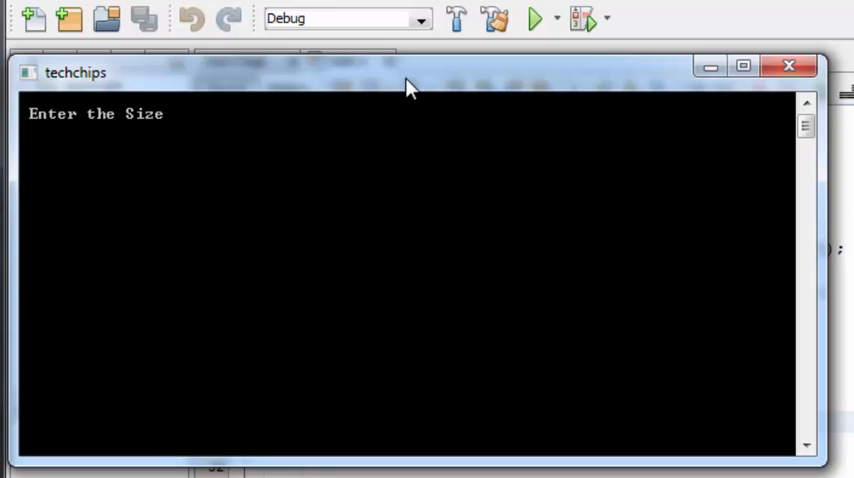
# - Run with size 5 and values 1 1 2 2 3; output shows pairs and new array 12
pyautogui.write('1')
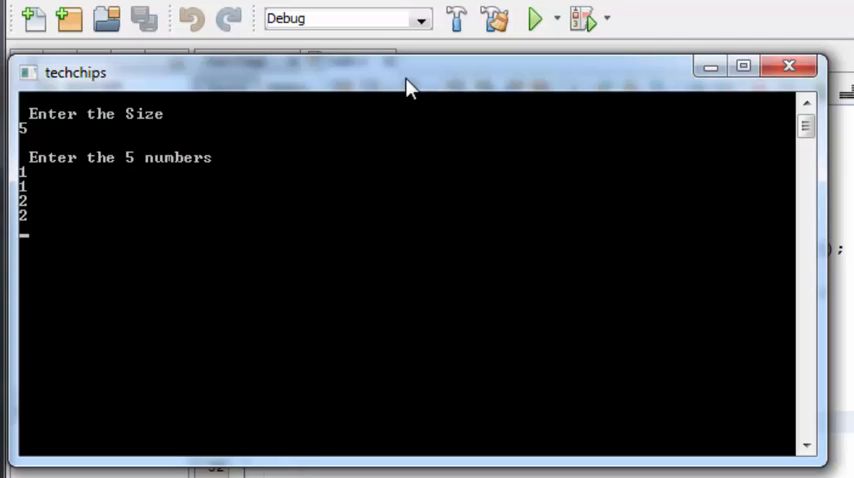
pyautogui.write('3')
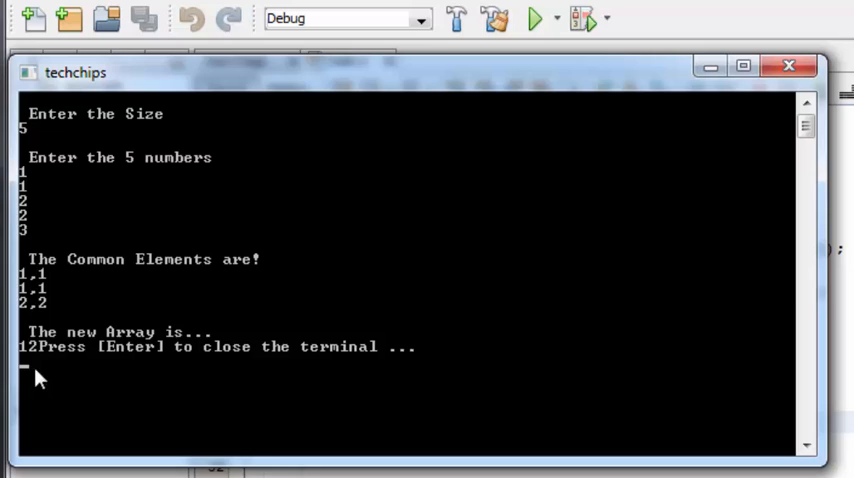
pyautogui.moveTo(639, 300)
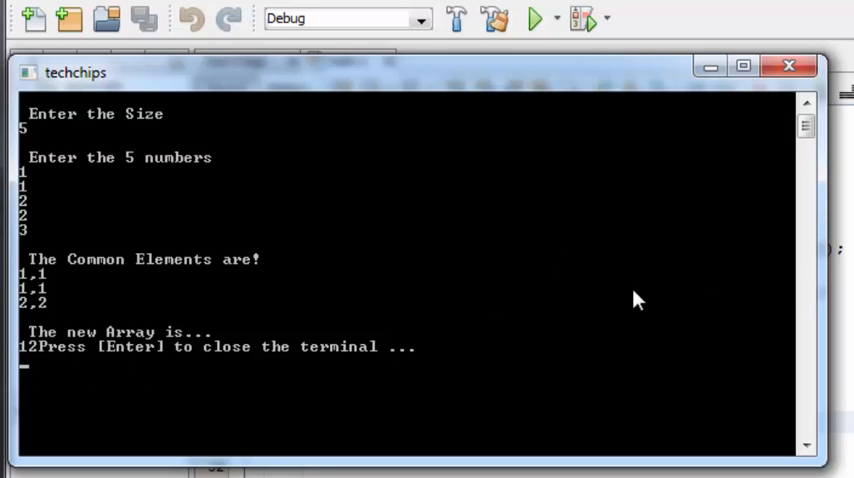
pyautogui.moveTo(110, 307)
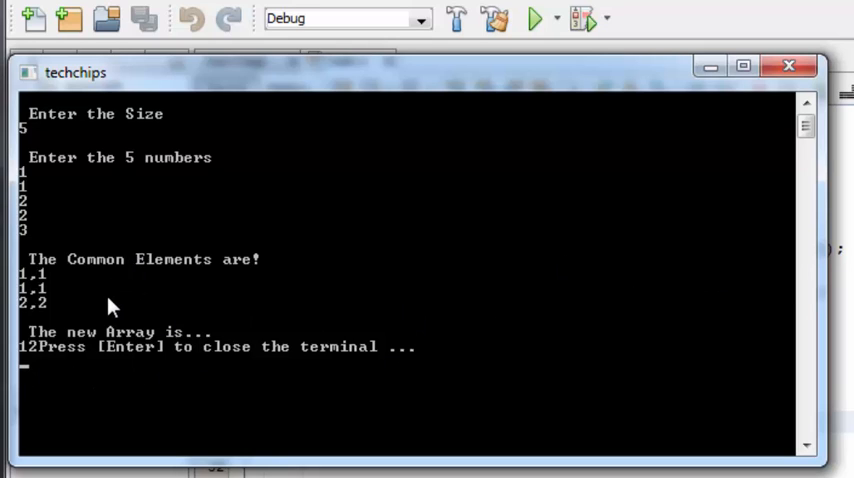
pyautogui.moveTo(200, 318)
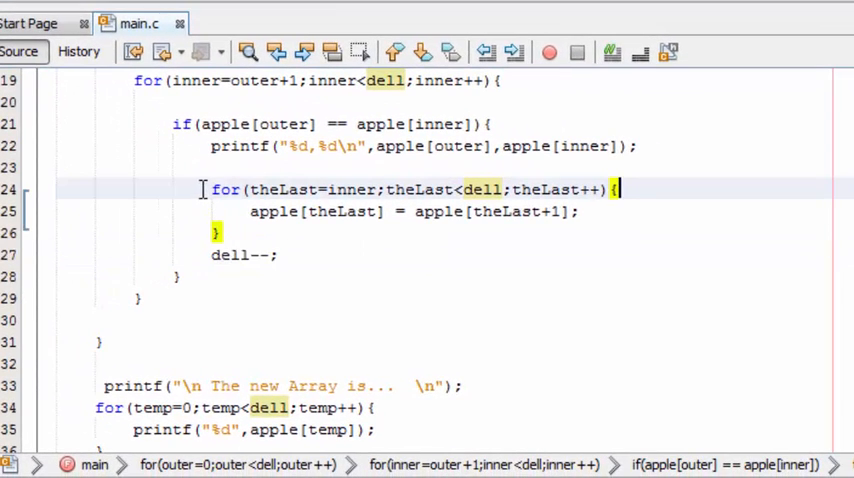
pyautogui.moveTo(375, 178)
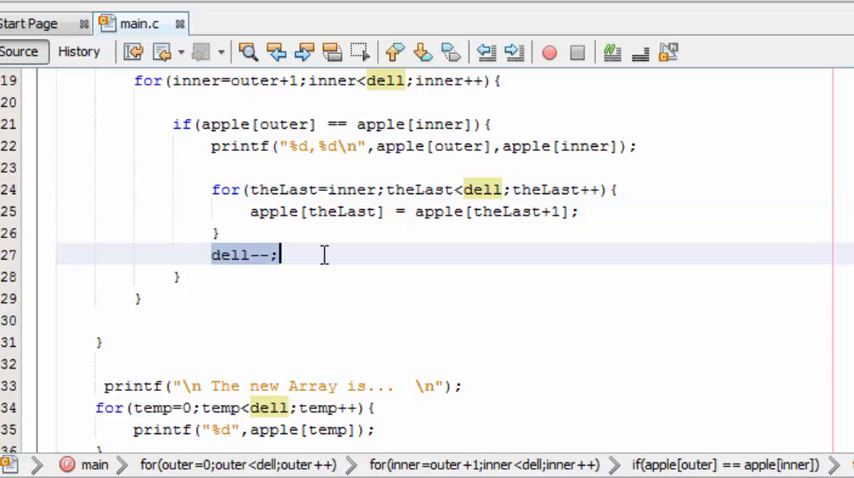
# - Move dell--; into the if block below the shifting loop and rerun the program
pyautogui.click(245, 255)
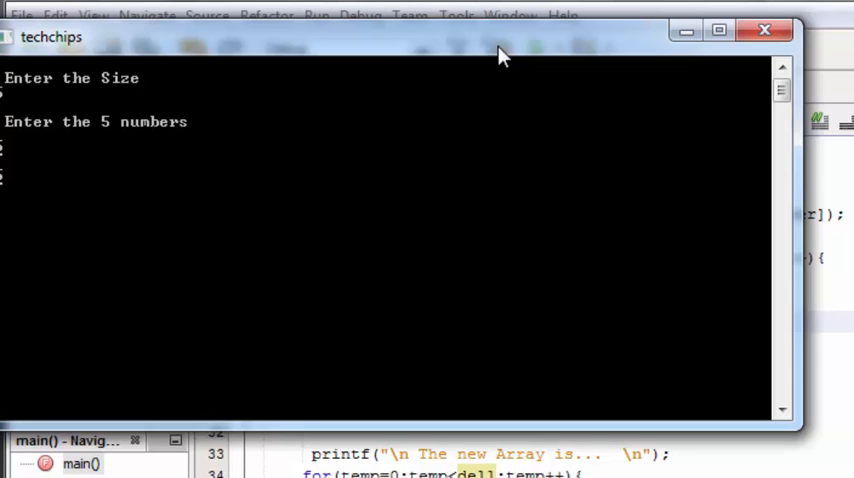
# - Enter 1 2 1 2 3 in the console; output lists 1,1 and 2,2, then 123
pyautogui.write('23')
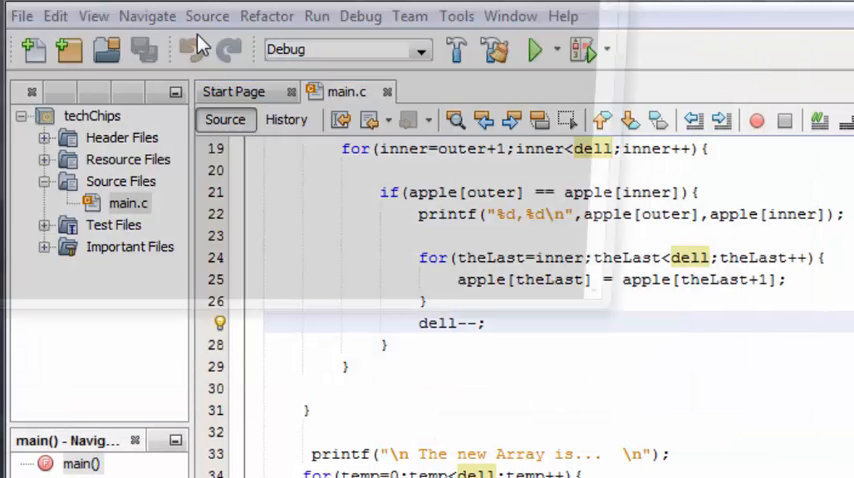
pyautogui.click(534, 49)
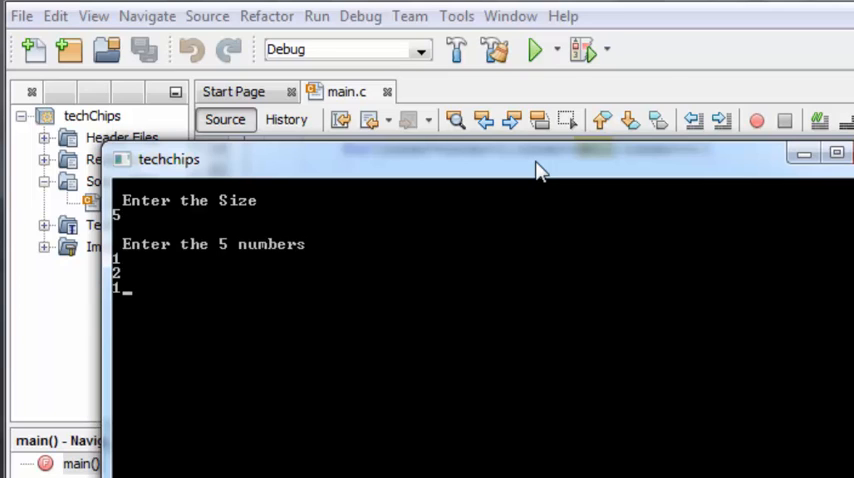
pyautogui.write('3')
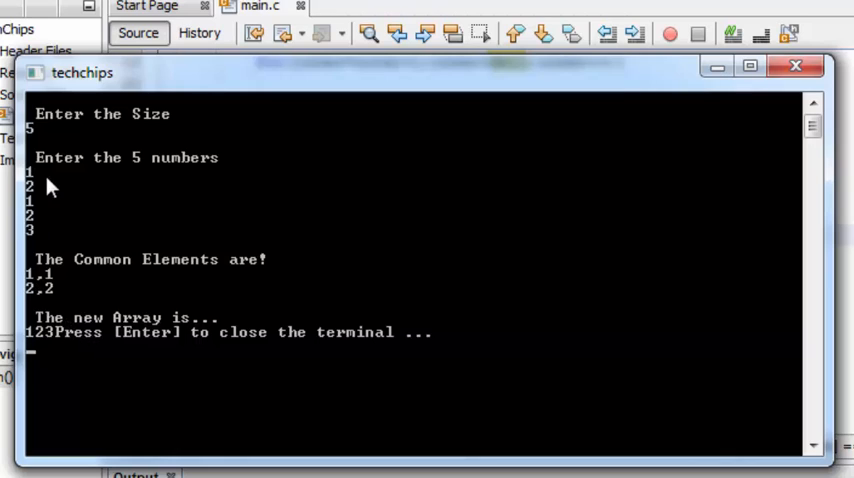
pyautogui.moveTo(163, 346)
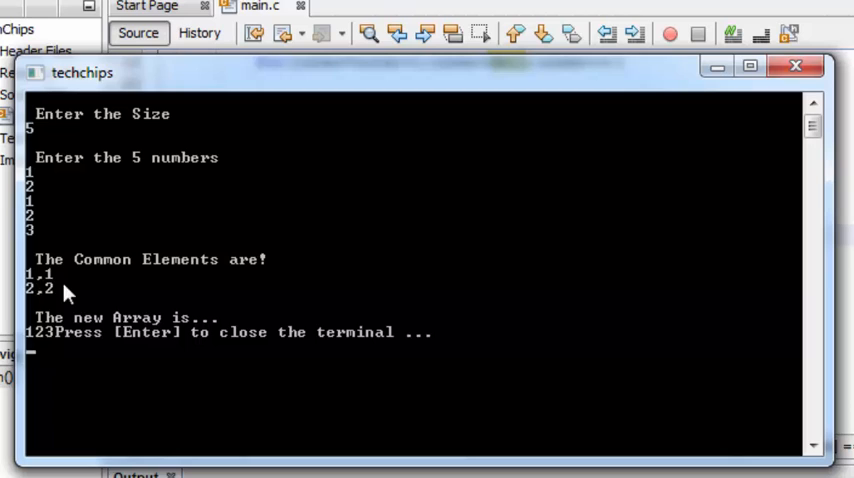
pyautogui.moveTo(40, 280)
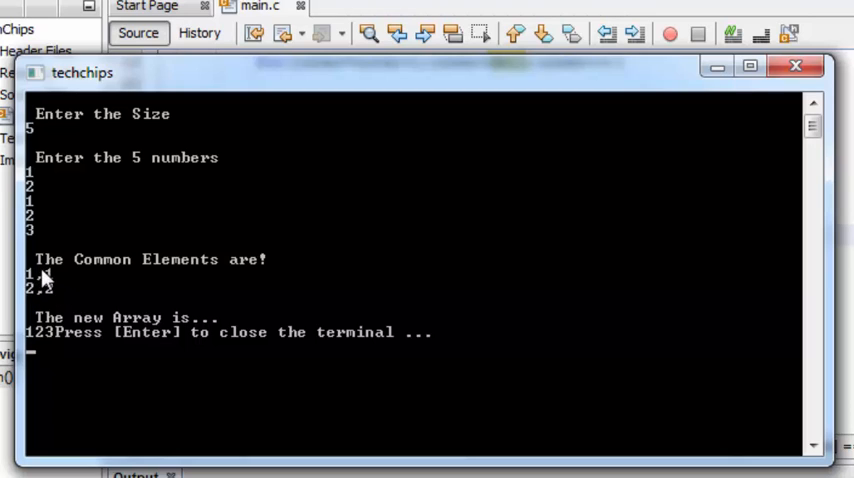
pyautogui.moveTo(50, 344)
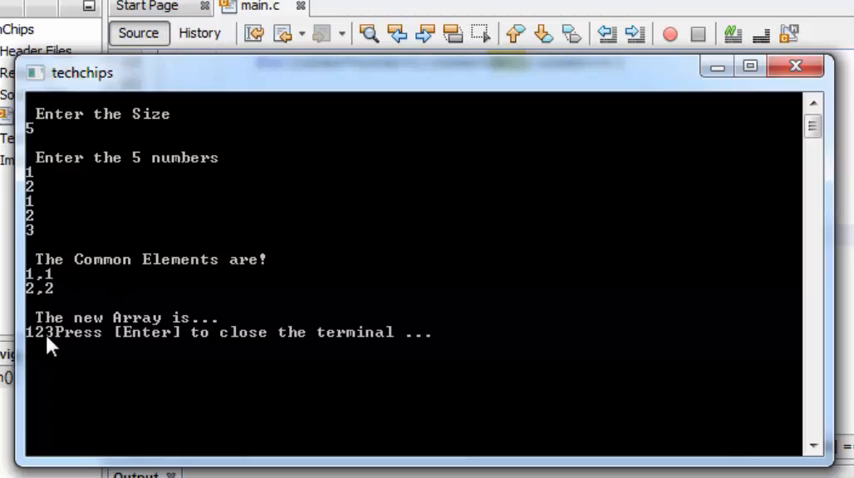
pyautogui.moveTo(83, 355)
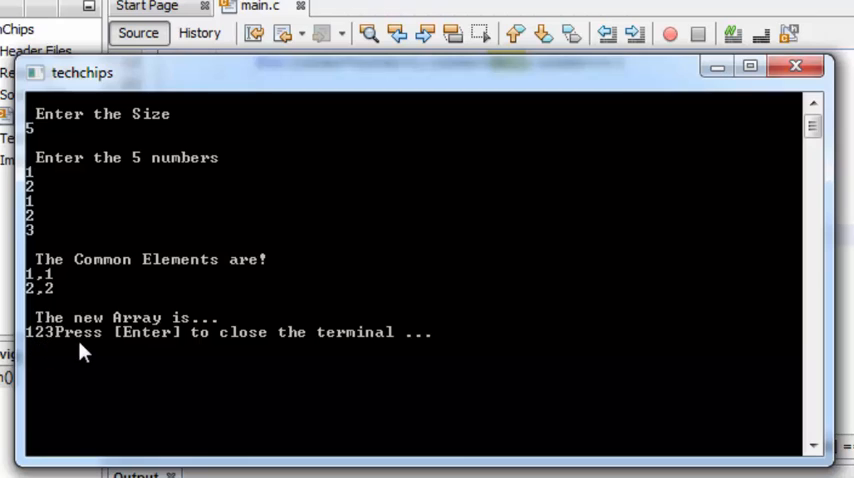
pyautogui.moveTo(143, 262)
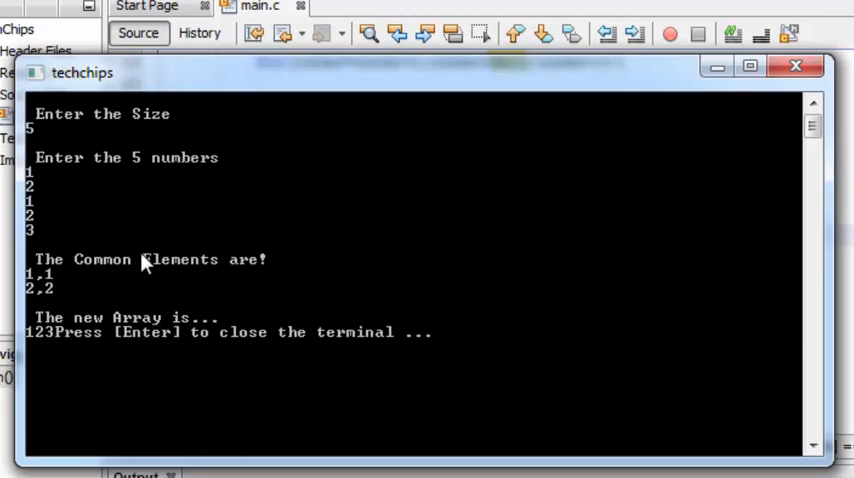